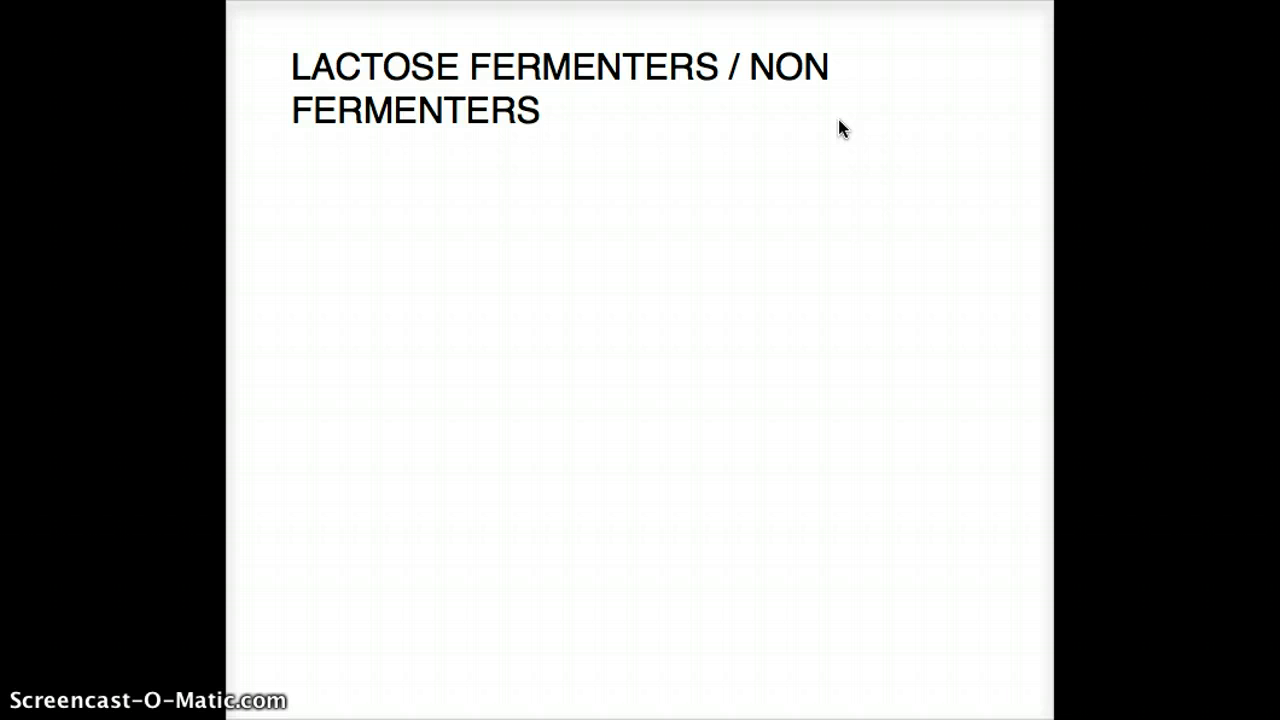
Step: Add the lines "GRAM NEGATIVE" and "RODS" beneath the heading
click(292, 200)
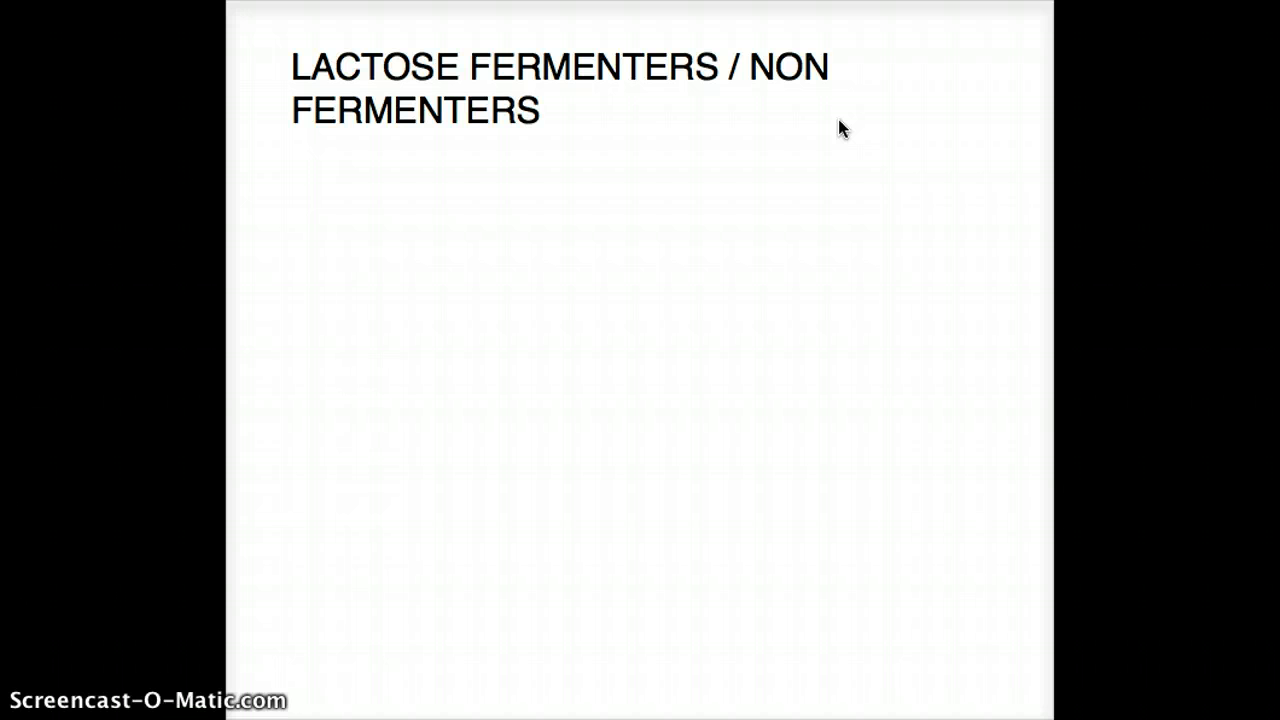
text(G)
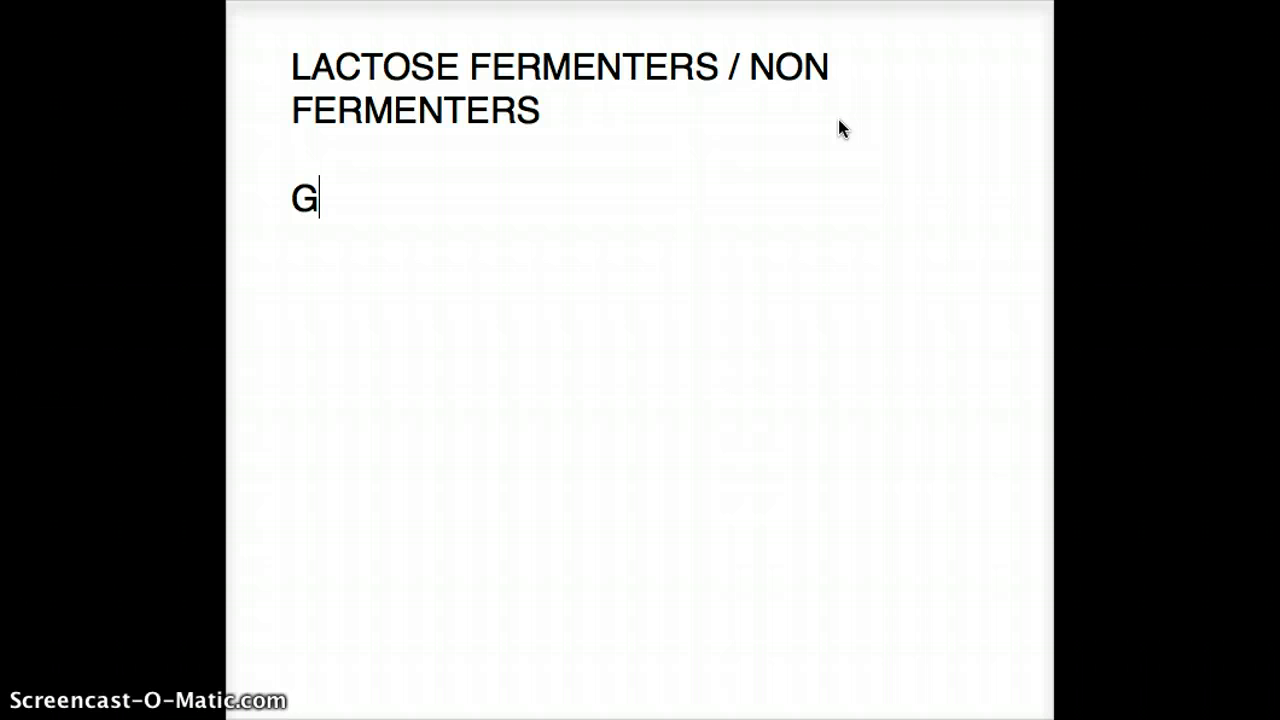
text(RAM)
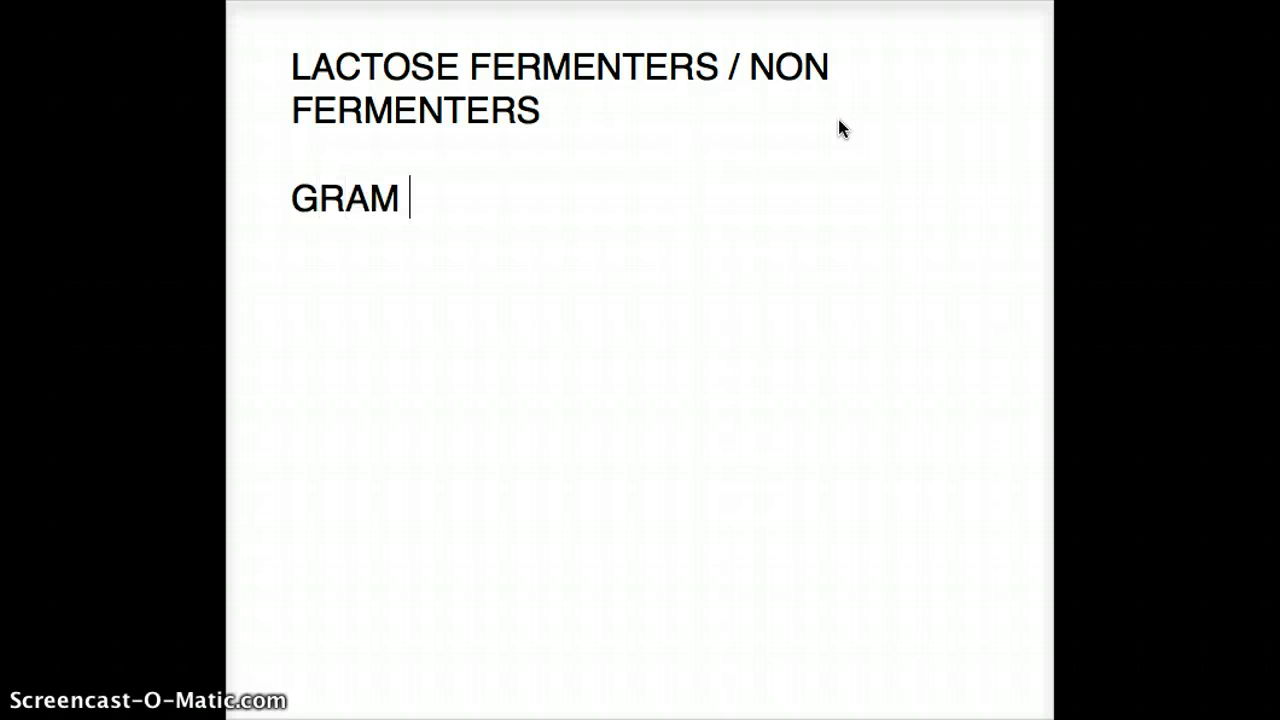
text(NEGATIVE)
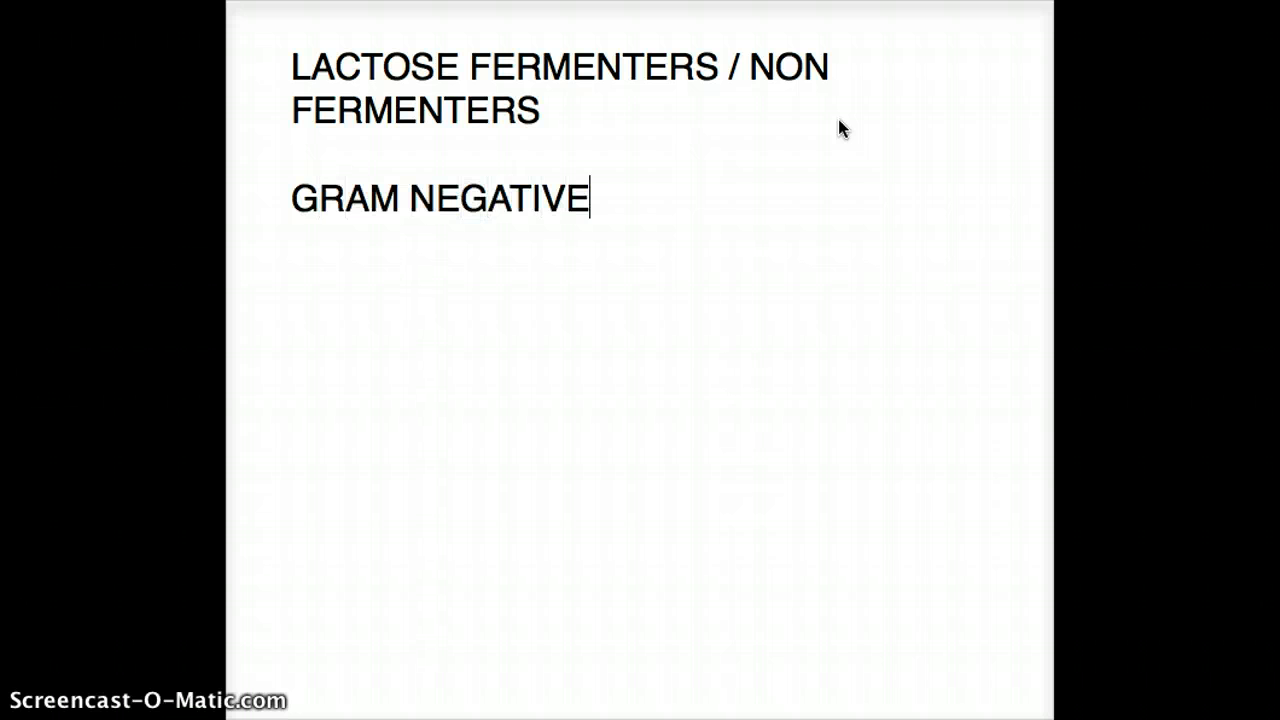
text(RO)
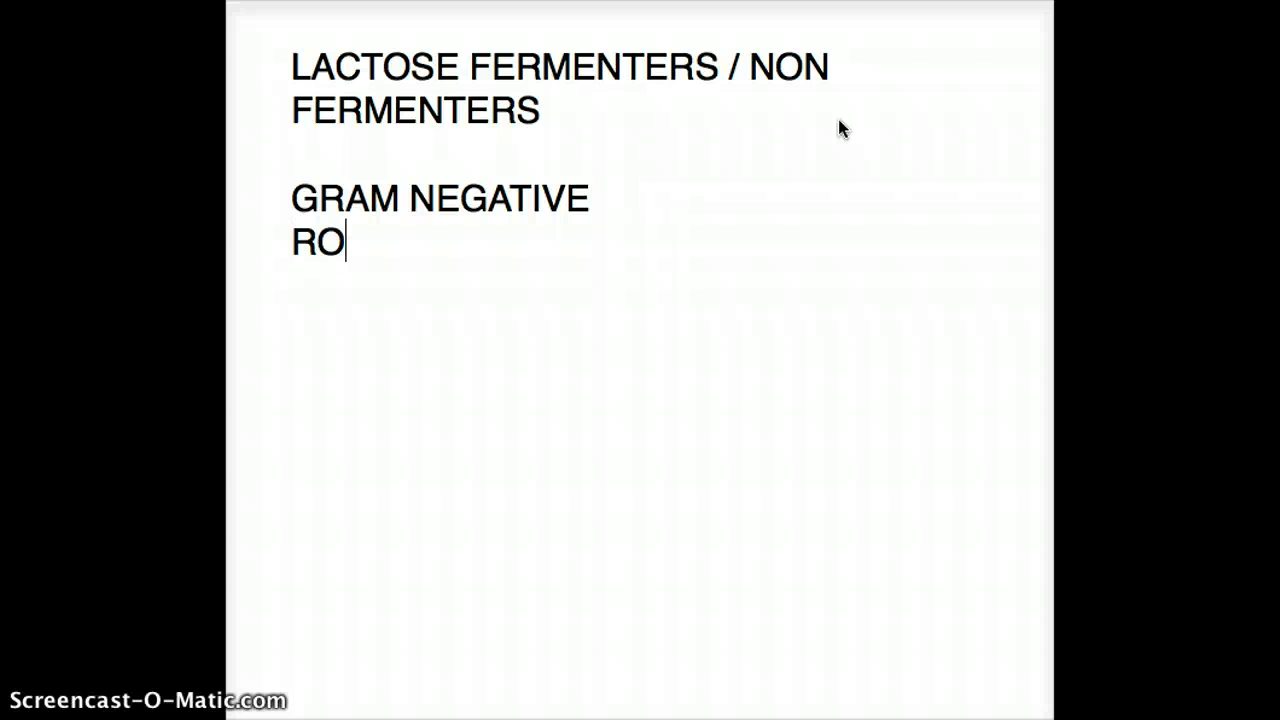
text(DS)
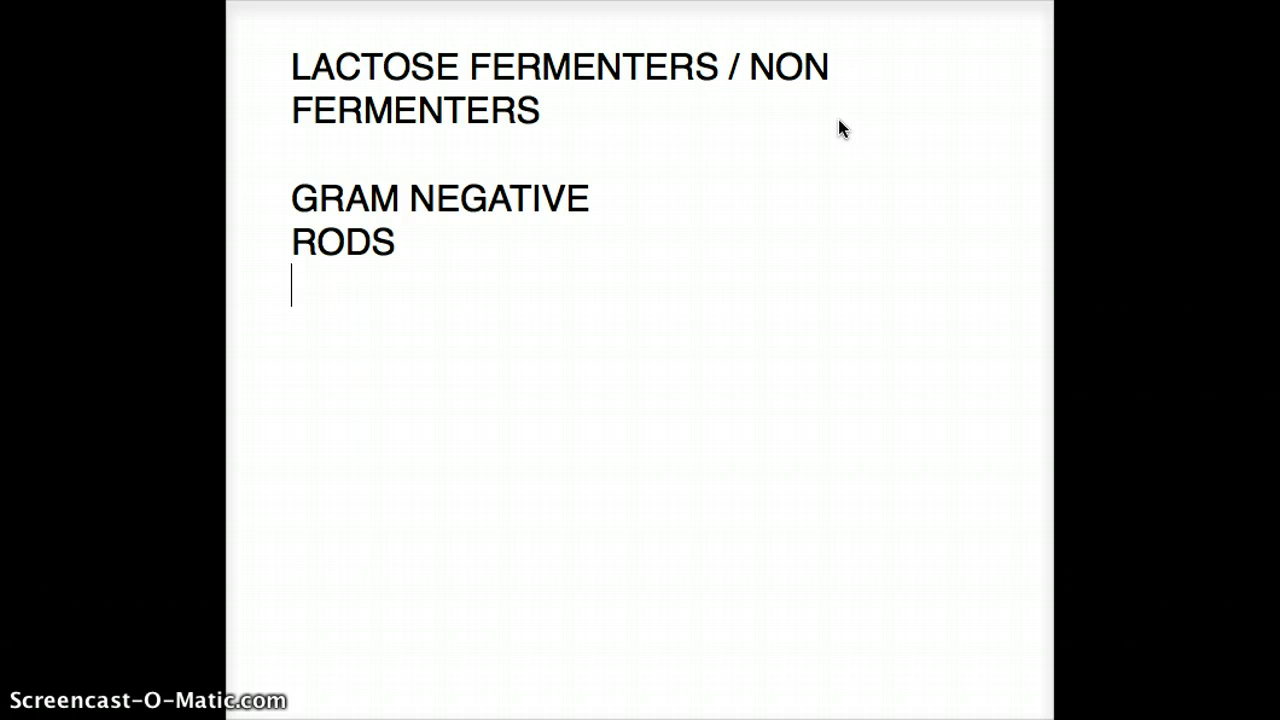
Step: List "LF", "KEE / CS" and "KLEBSIELLA" on separate lines below RODS
text(LF)
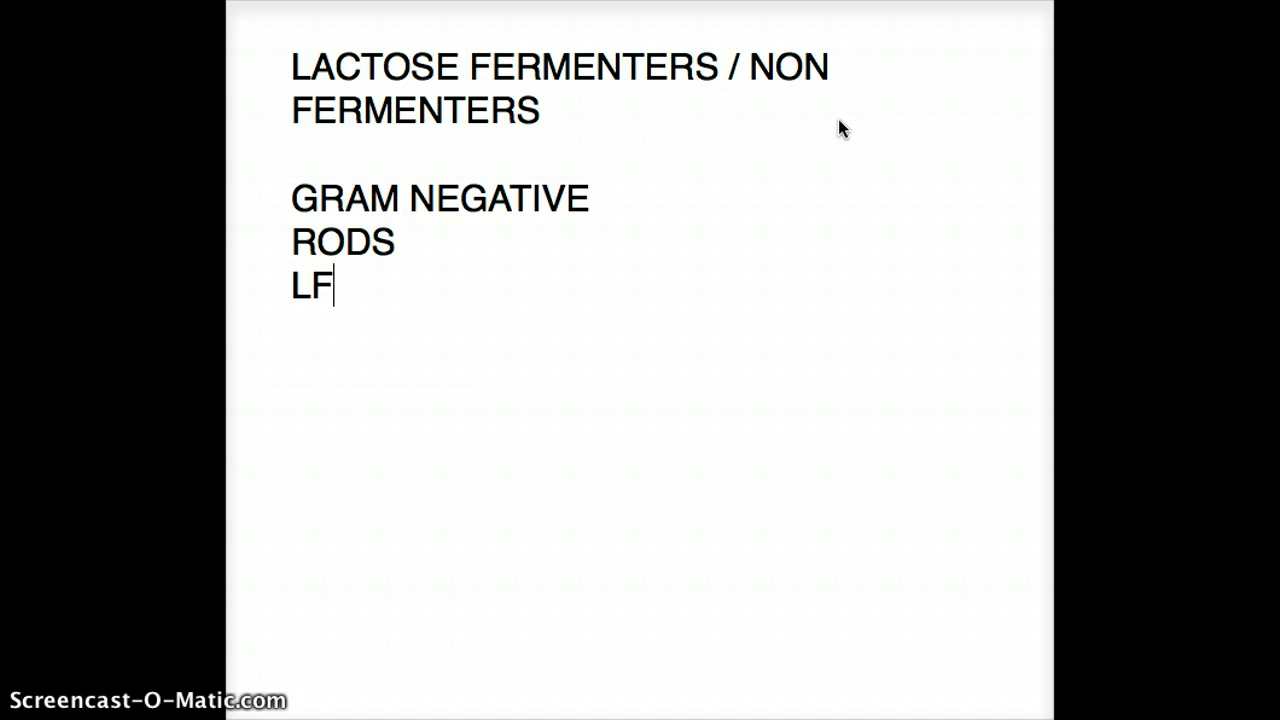
key(Enter)
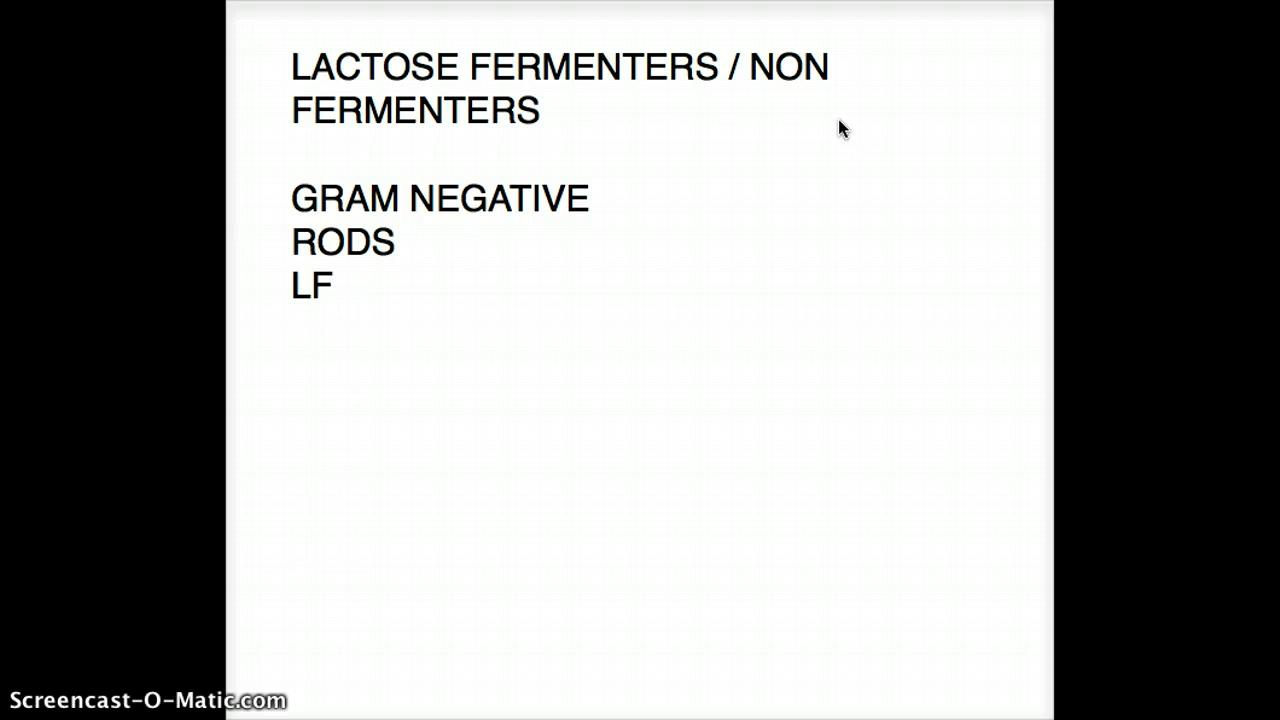
text(KEE CS)
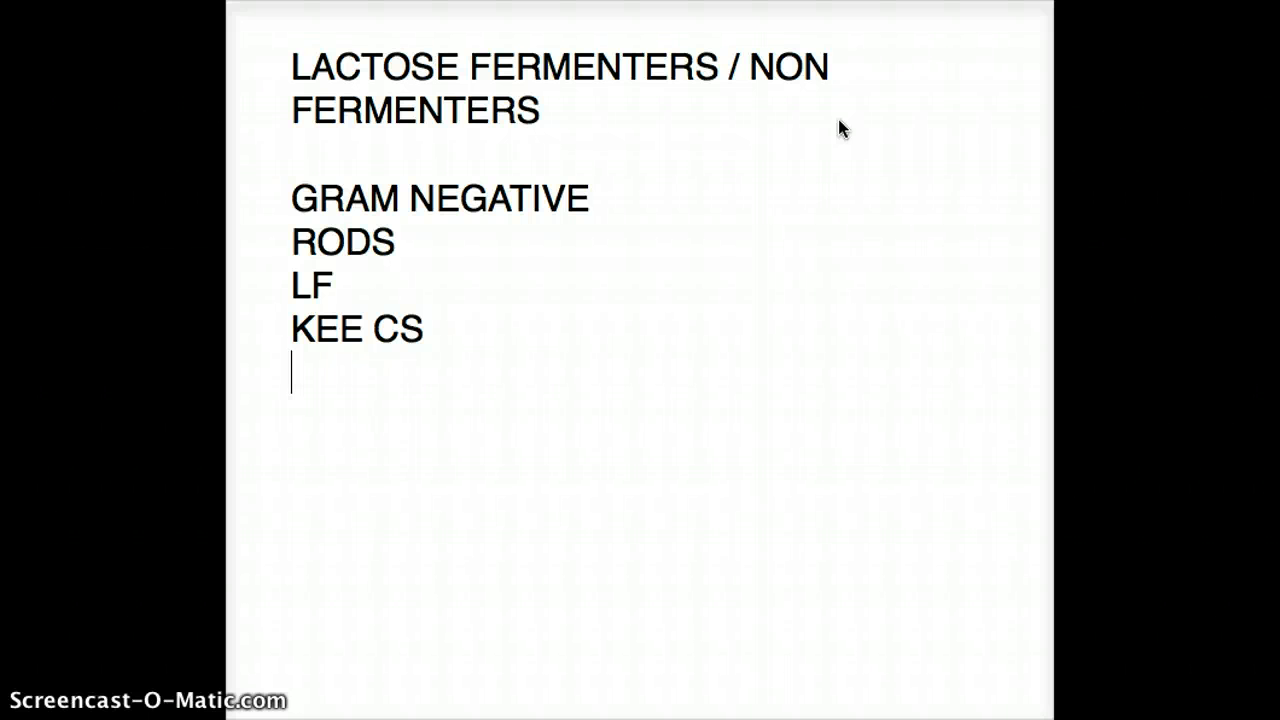
text(K)
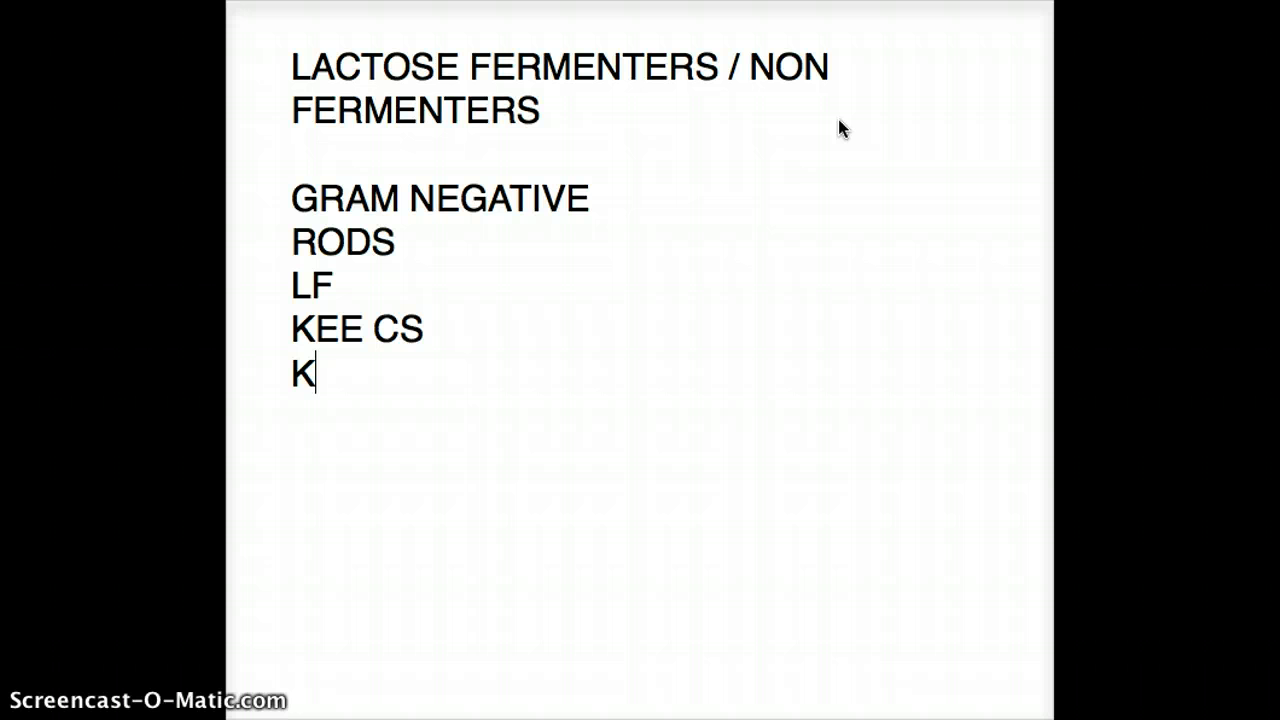
text(LEBSIELLA)
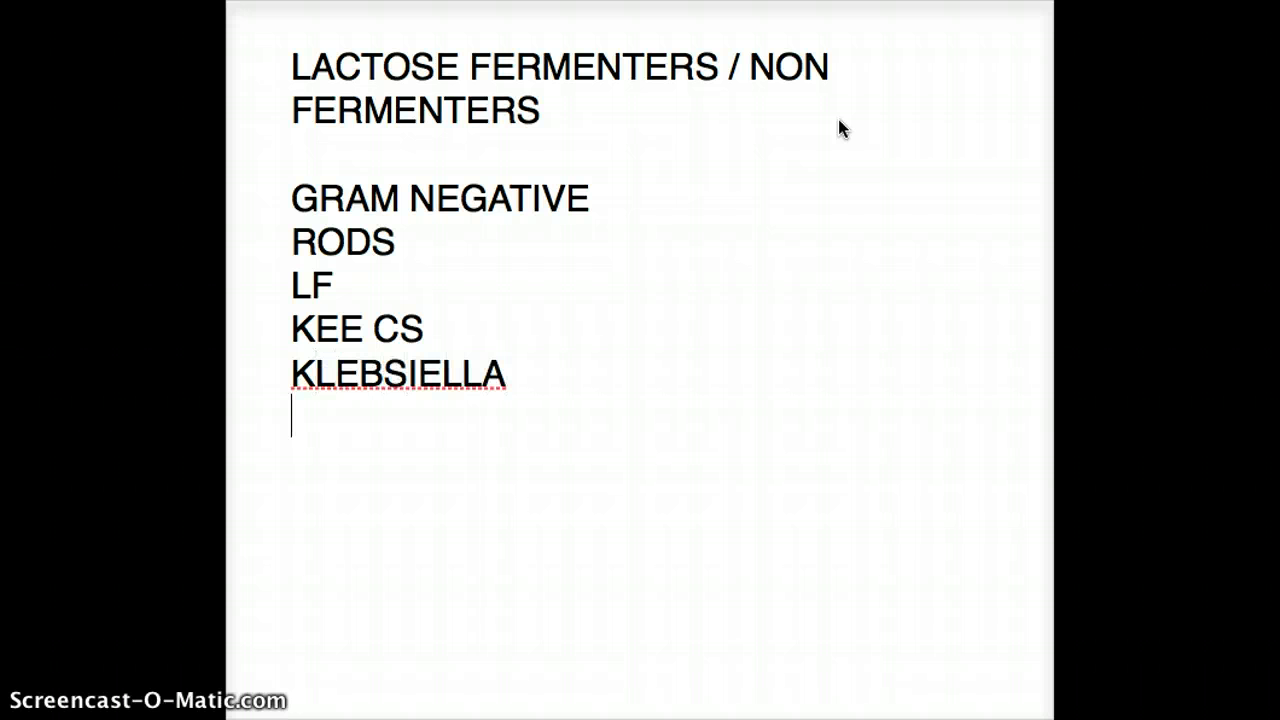
Step: Add "E. COLI" and "ENTEROBACTER" lines, removing the stray "F." line
text(E)
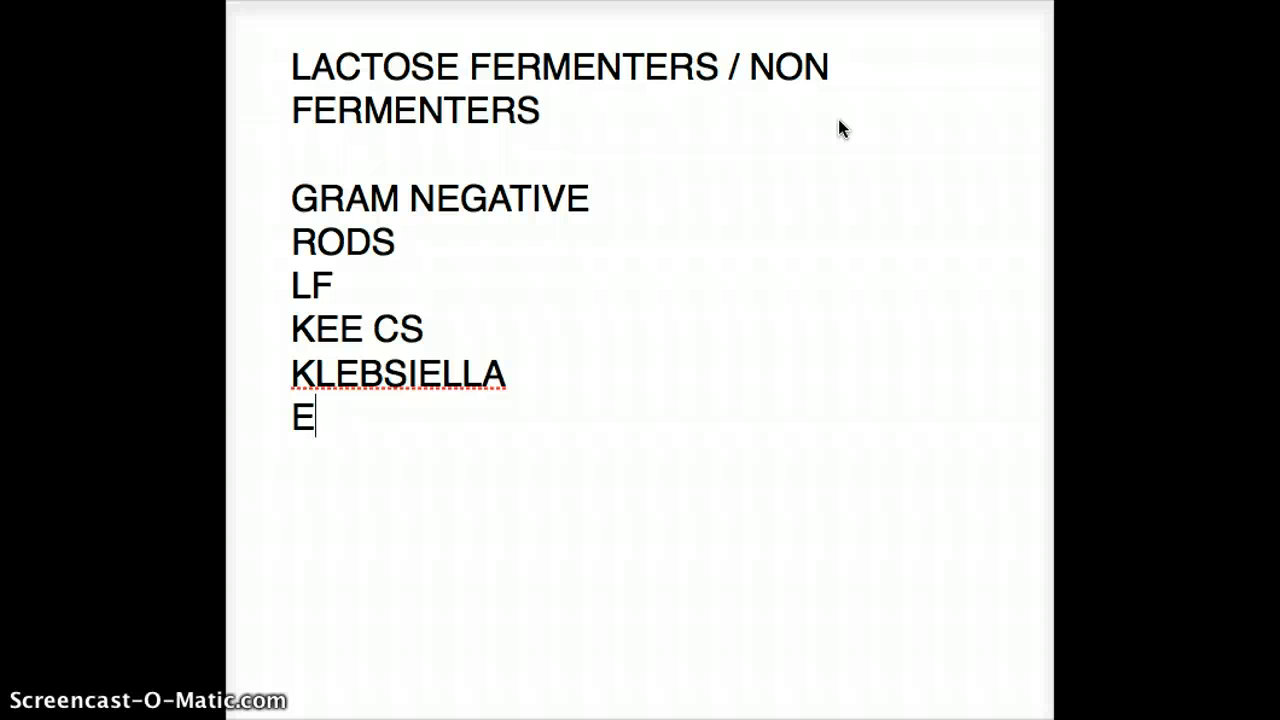
text(. COL)
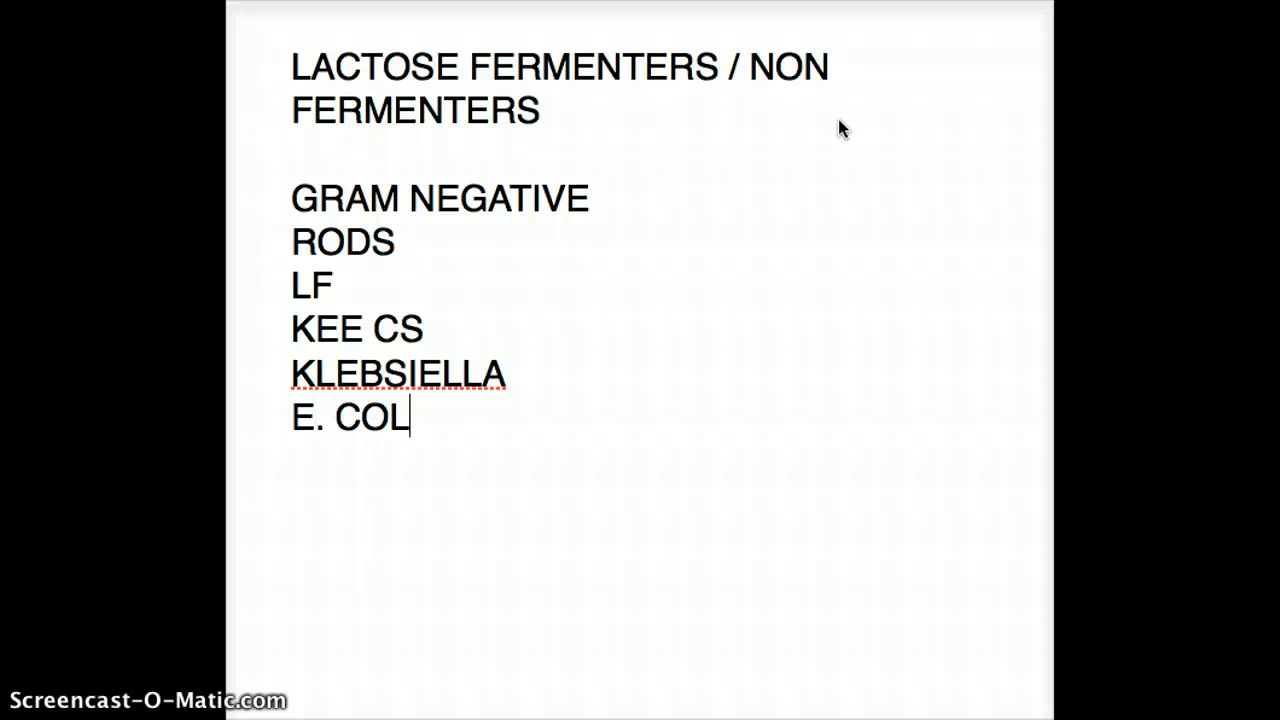
text(I)
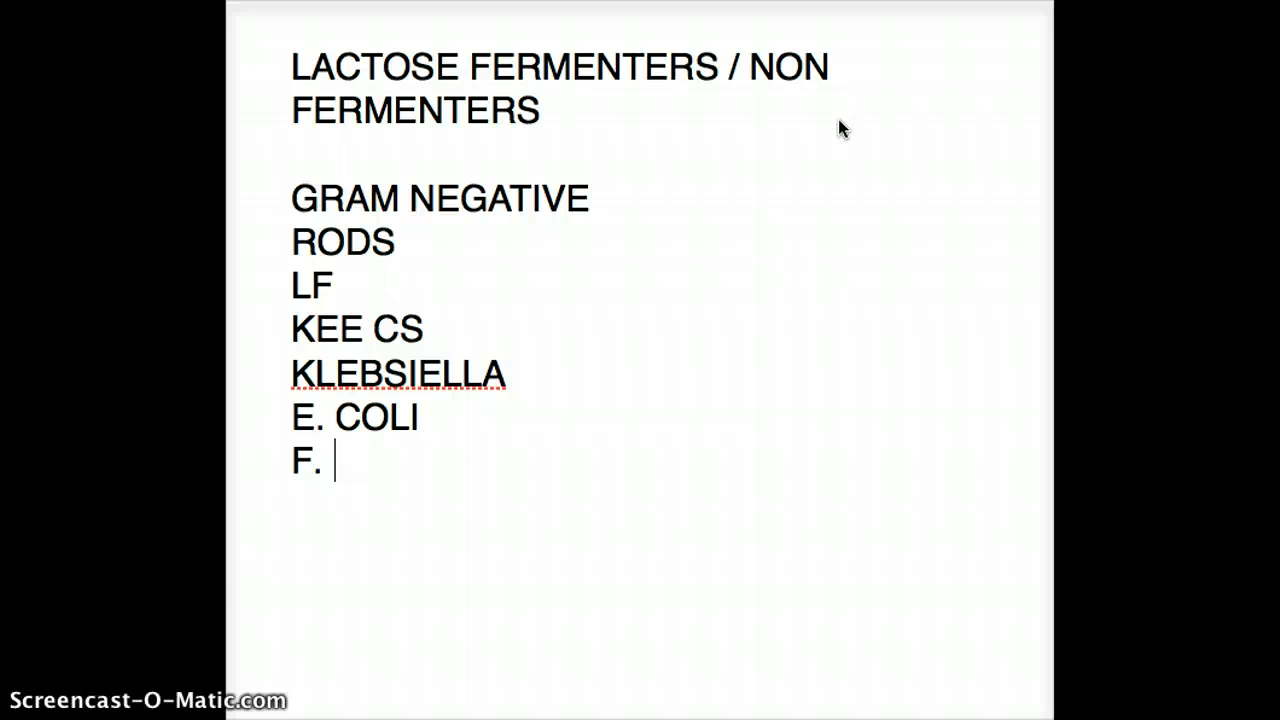
key(Backspace)
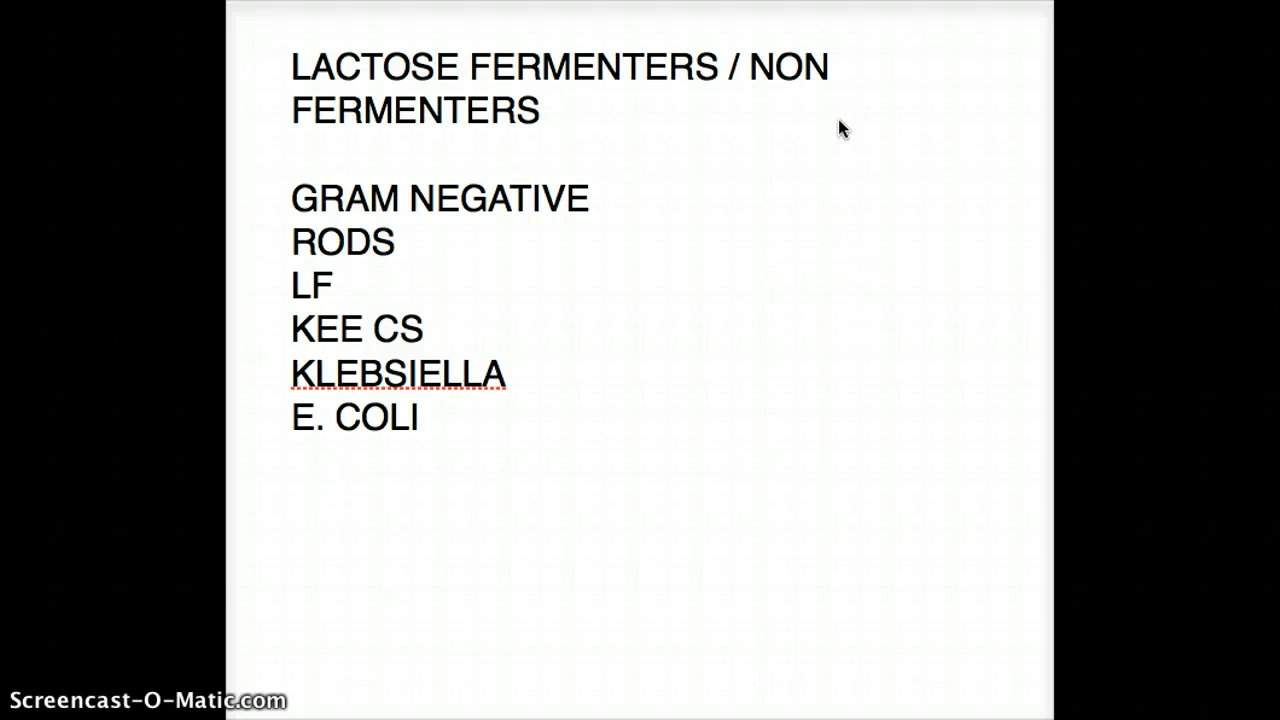
text(ENTE)
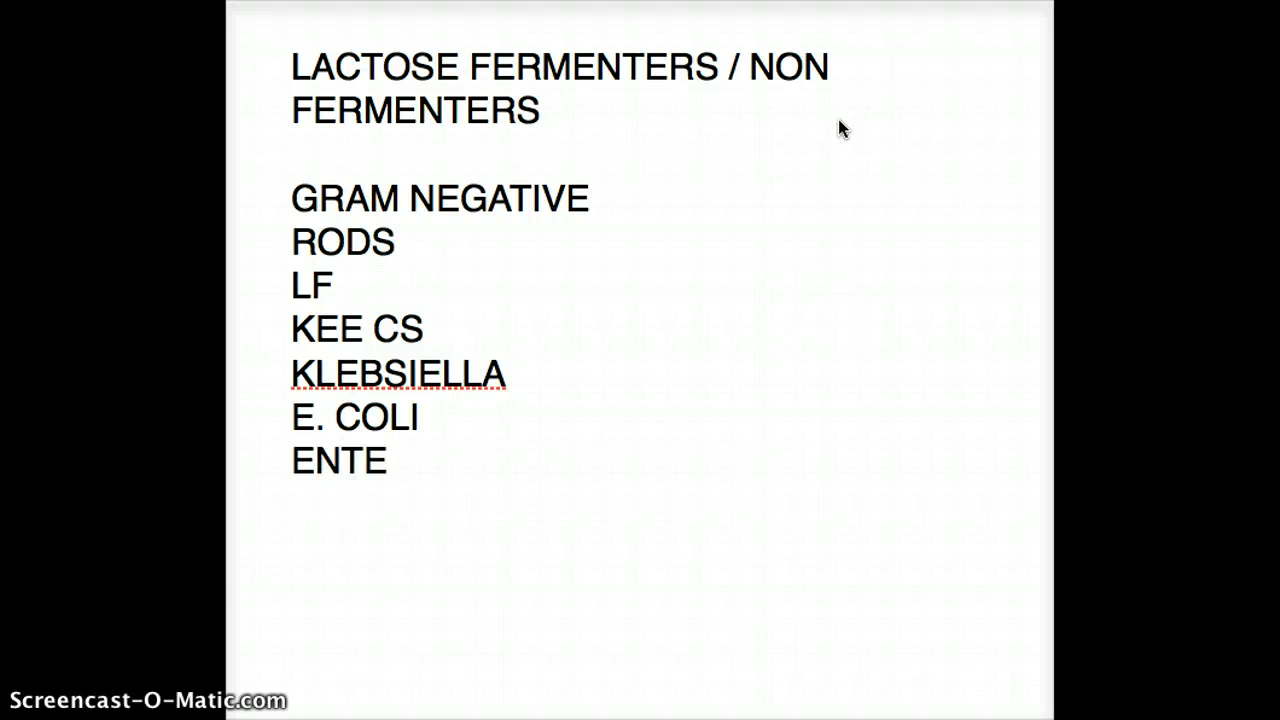
text(ROBACTER)
text(/ )
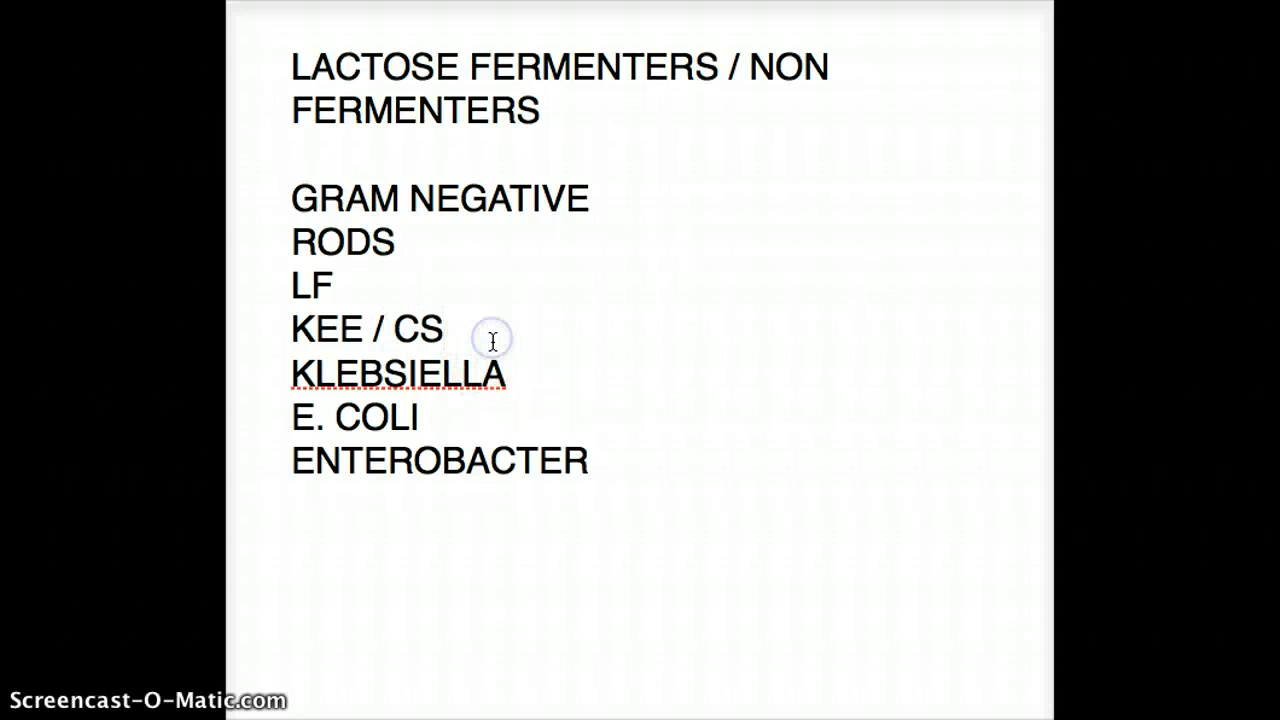
Step: Insert "FAST FERMENTERS" above KLEBSIELLA and "SLOW FERMENTERS" after ENTEROBACTER
text(FAST FERMENTE)
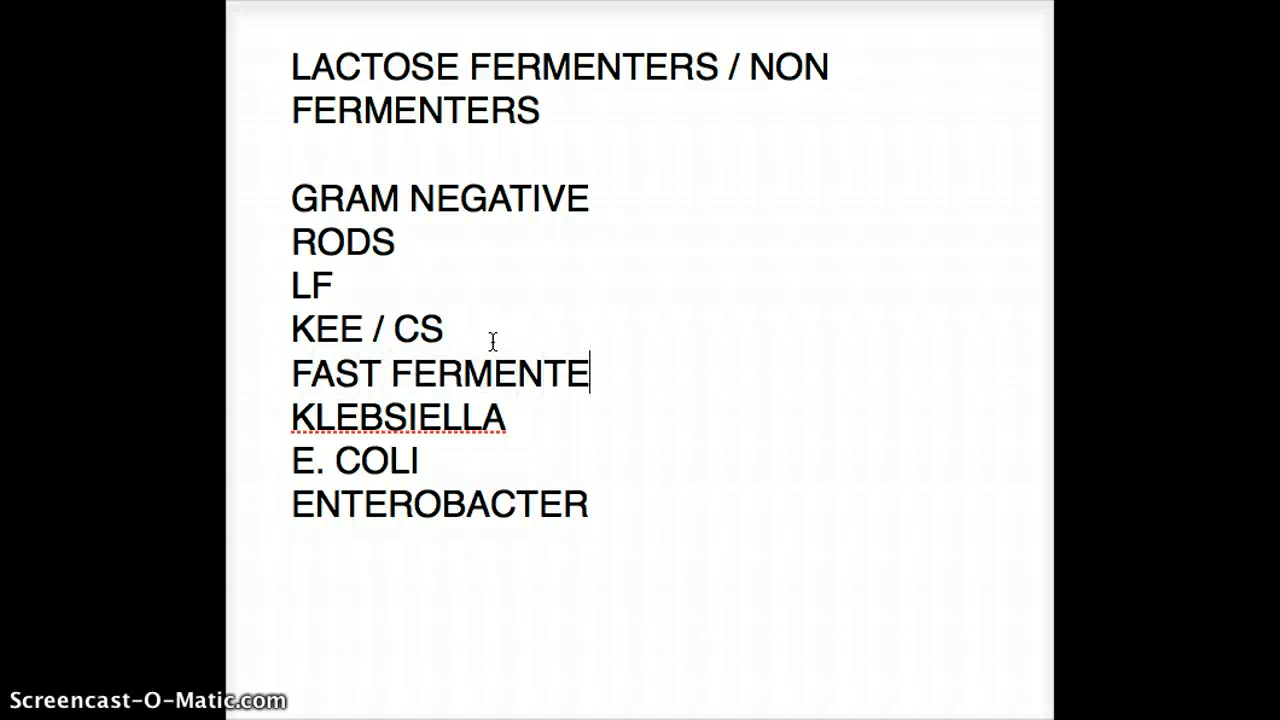
text(RS)
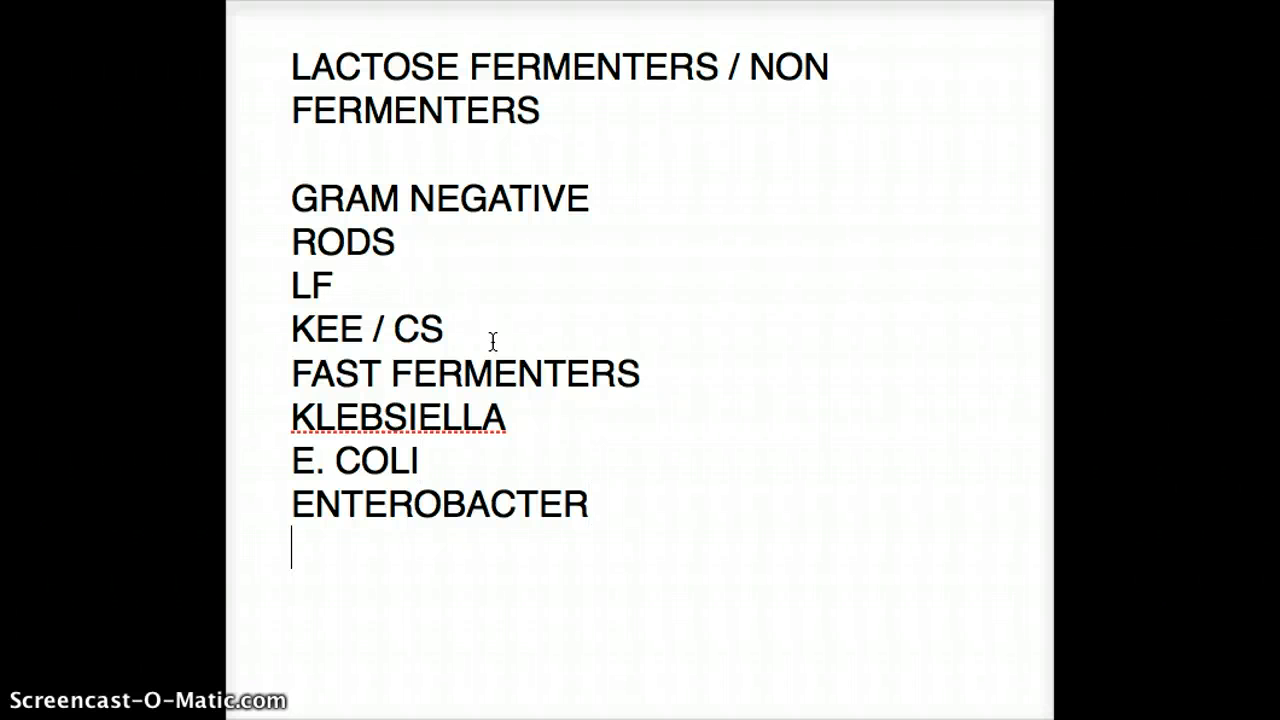
text(SLOW)
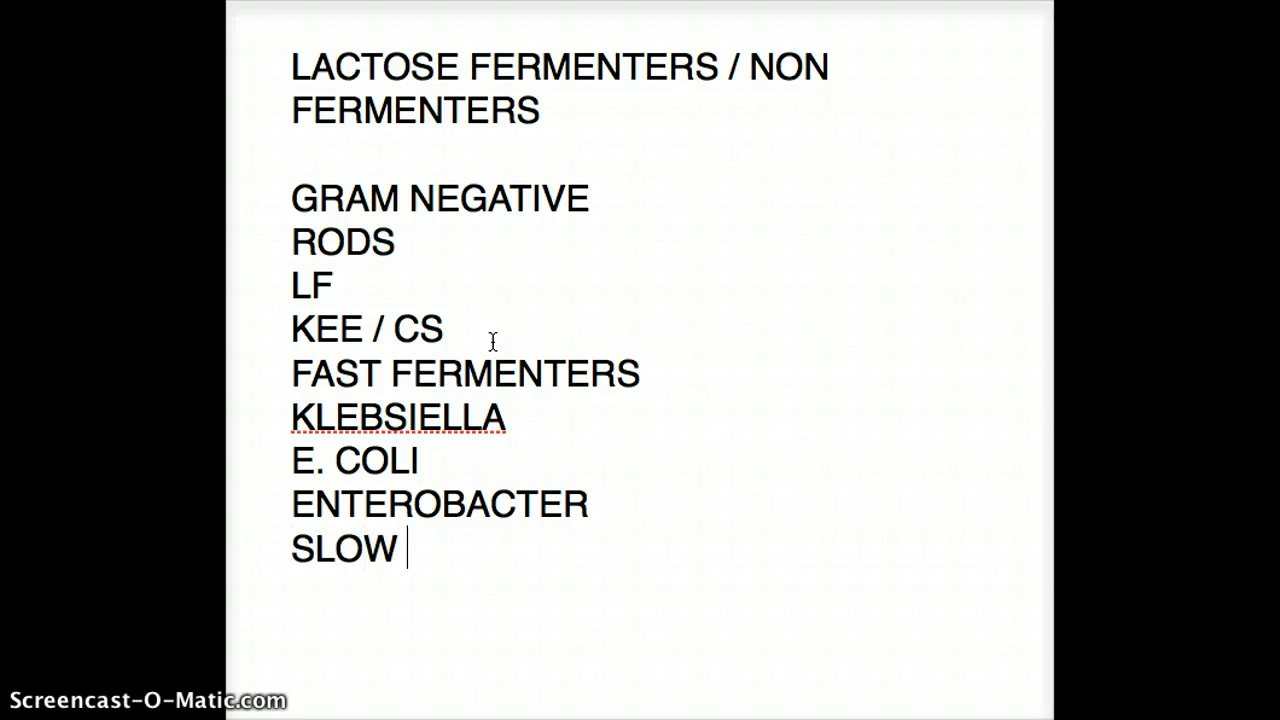
text(FERMENTERS)
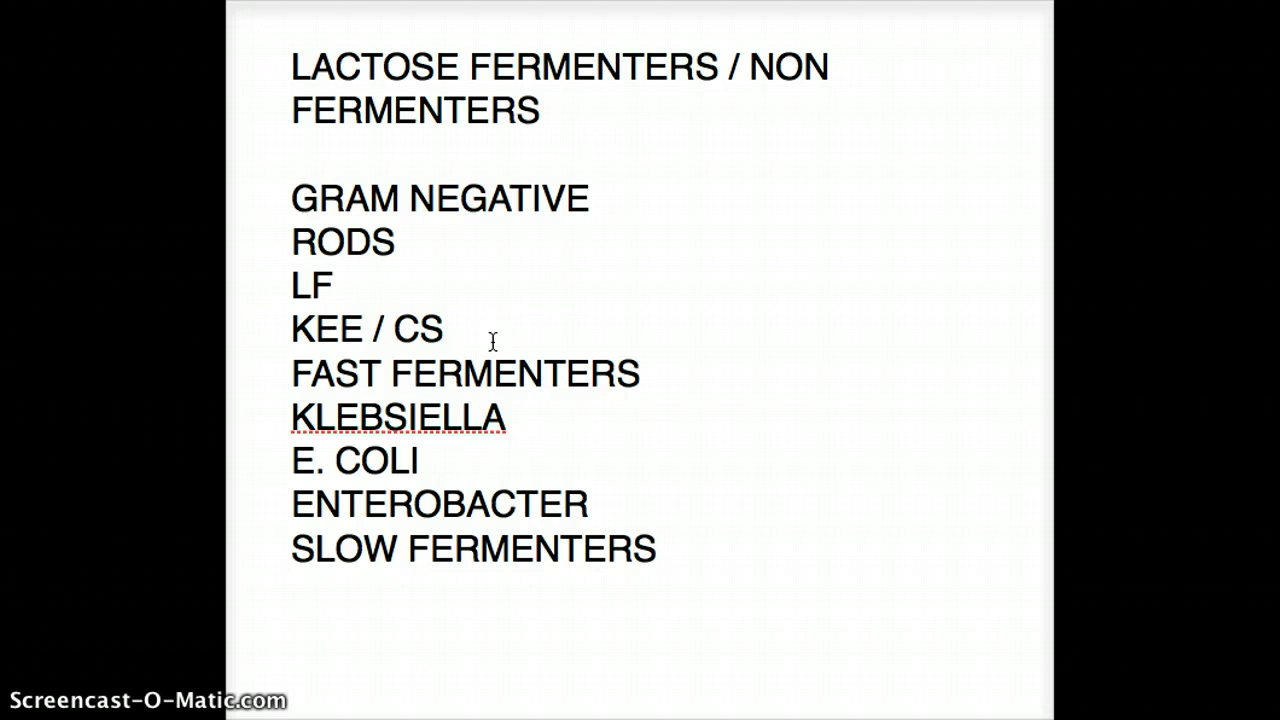
Step: Add "CITROBACTER" as the first slow fermenter at the end of the list
text(C)
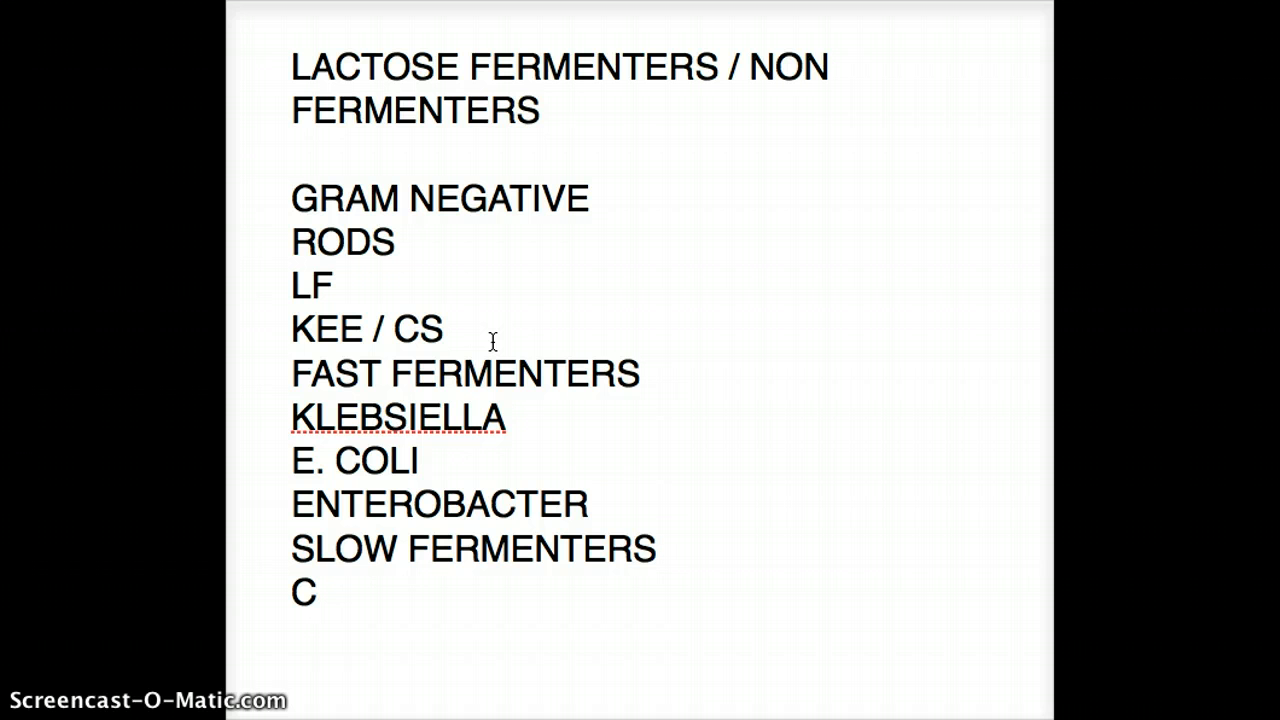
text(ITROBAC)
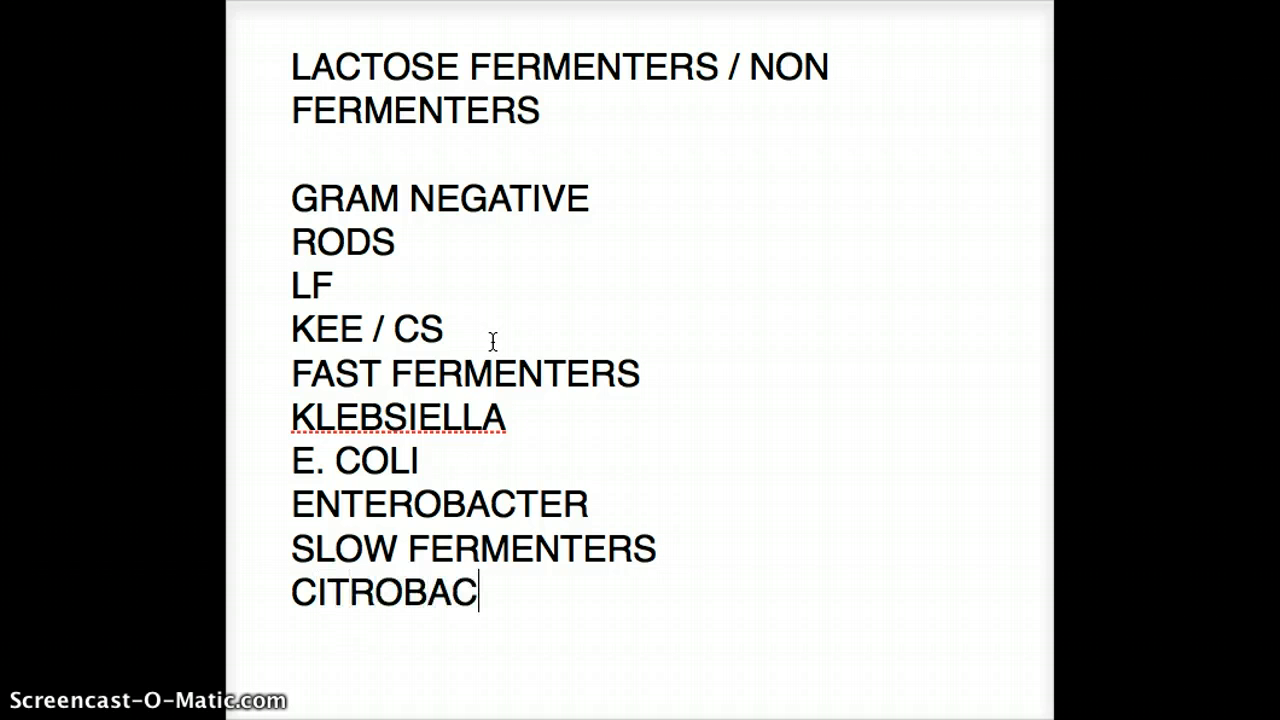
text(TER)
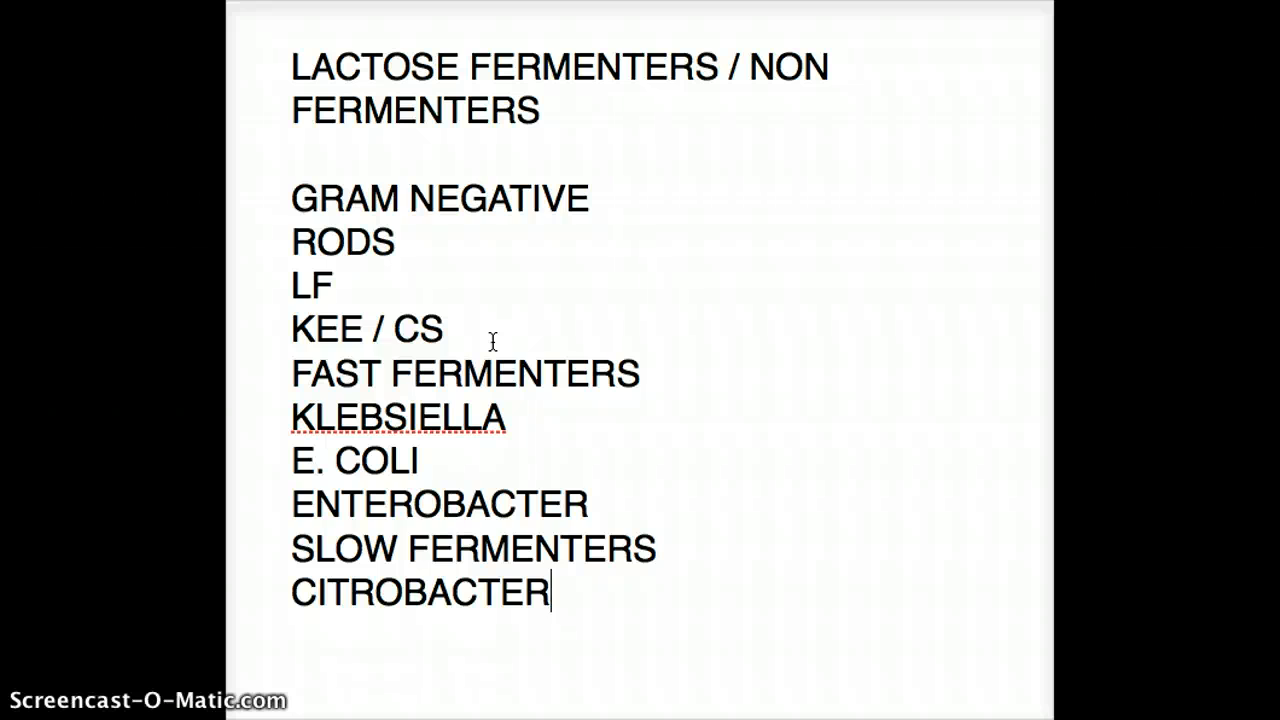
Step: Continue the list with "SERRATIA" and the "LNF" heading on new lines
scroll(down, 3)
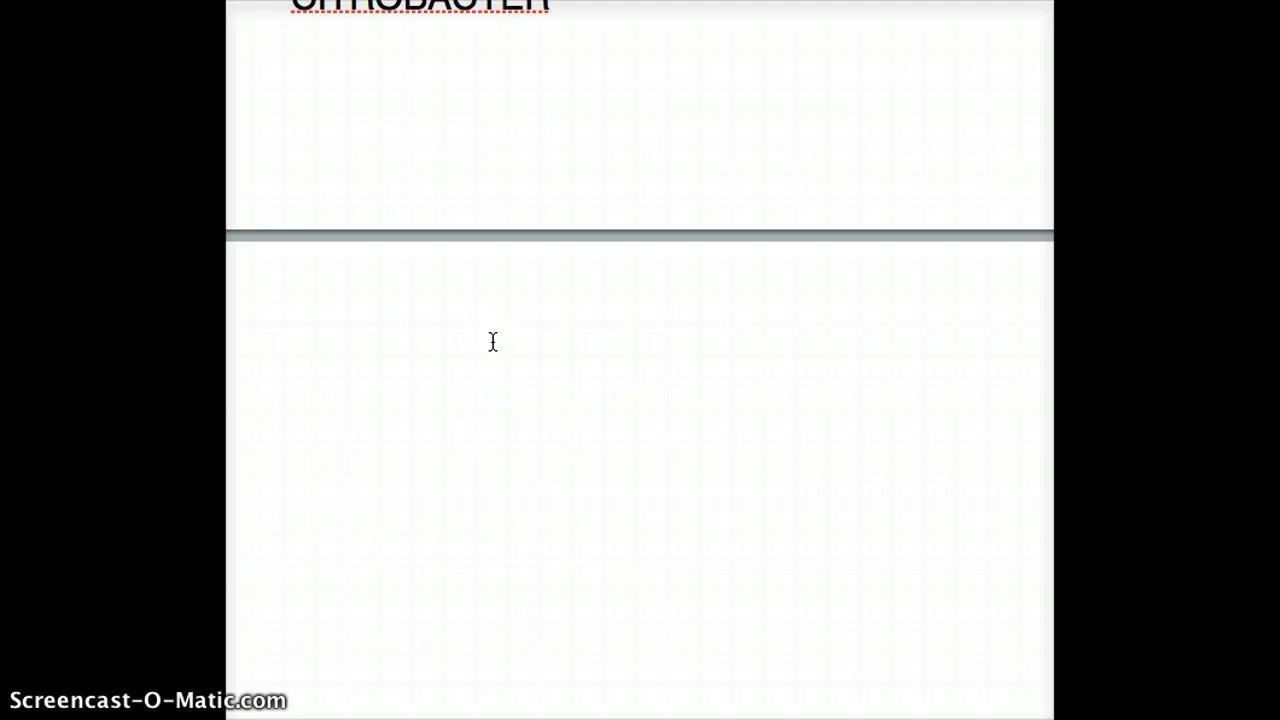
text(SERRATI)
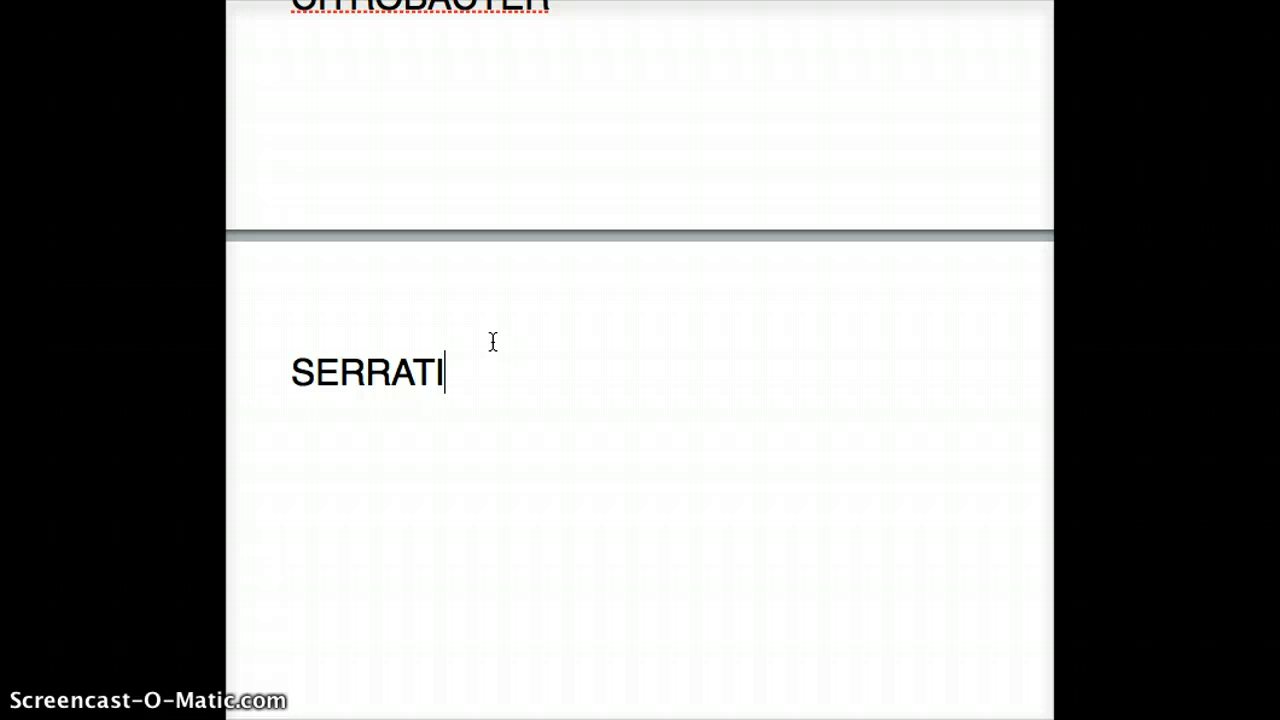
text(A)
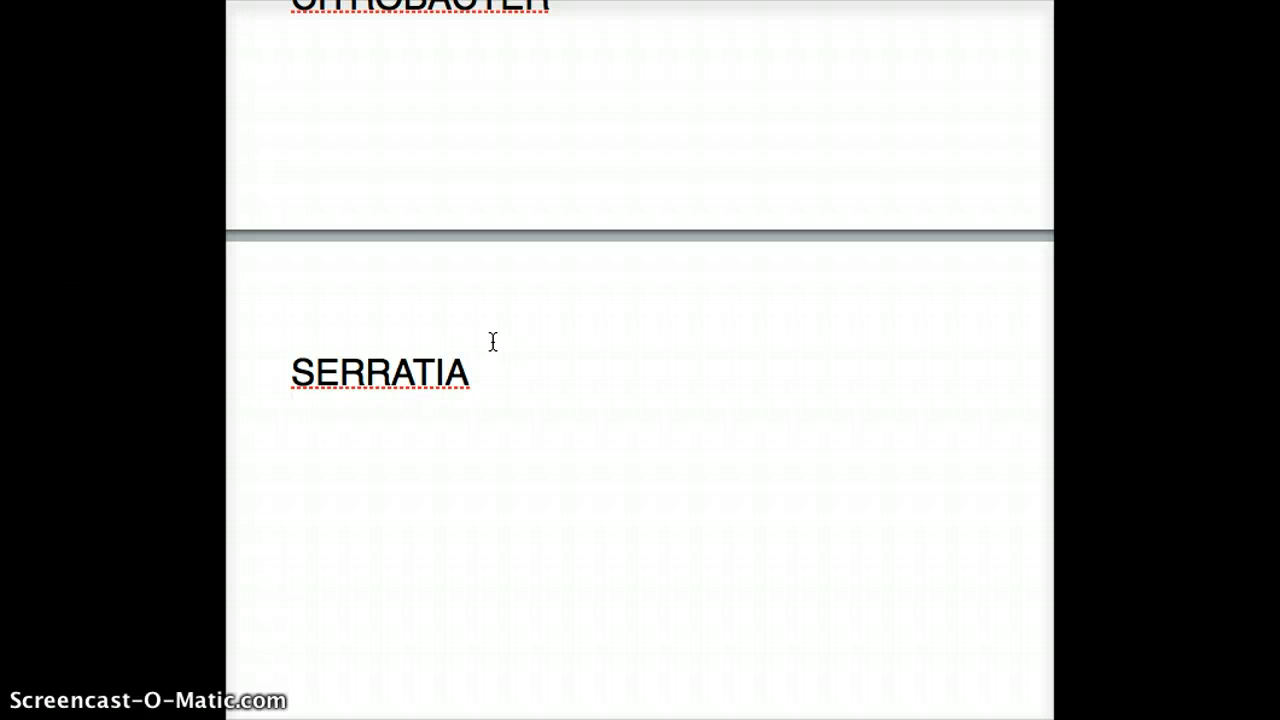
text(LN)
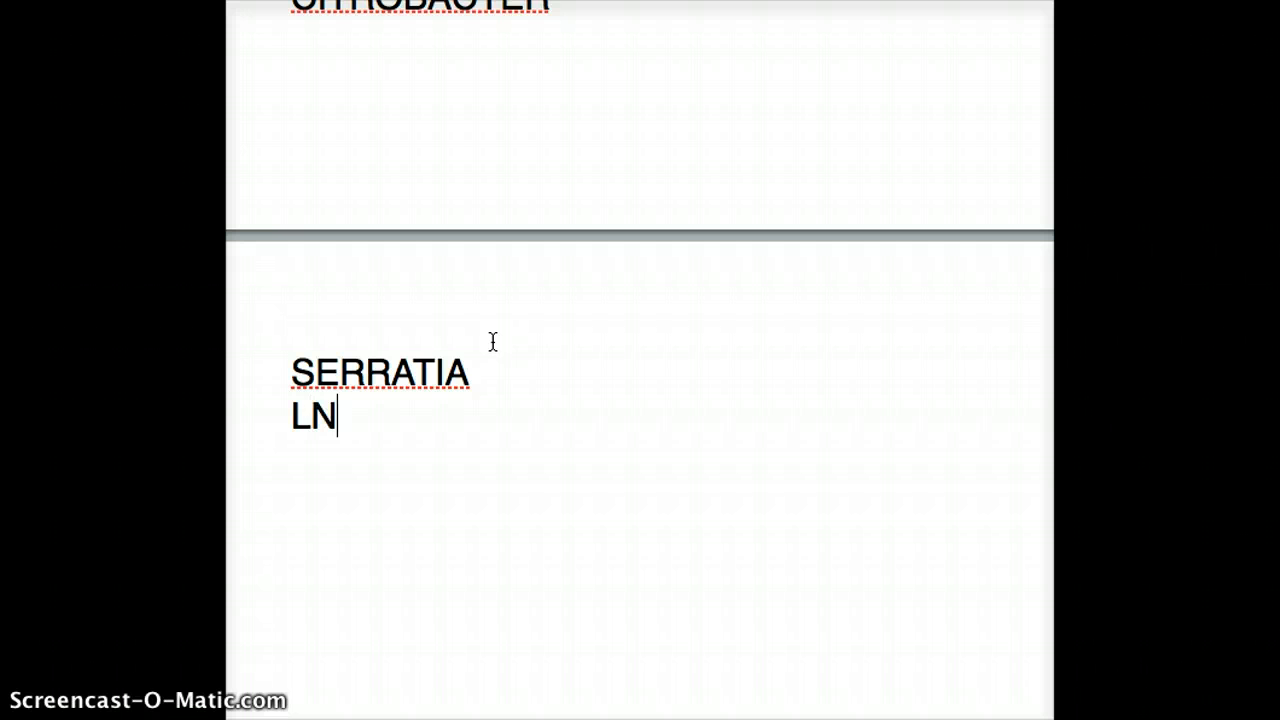
text(F)
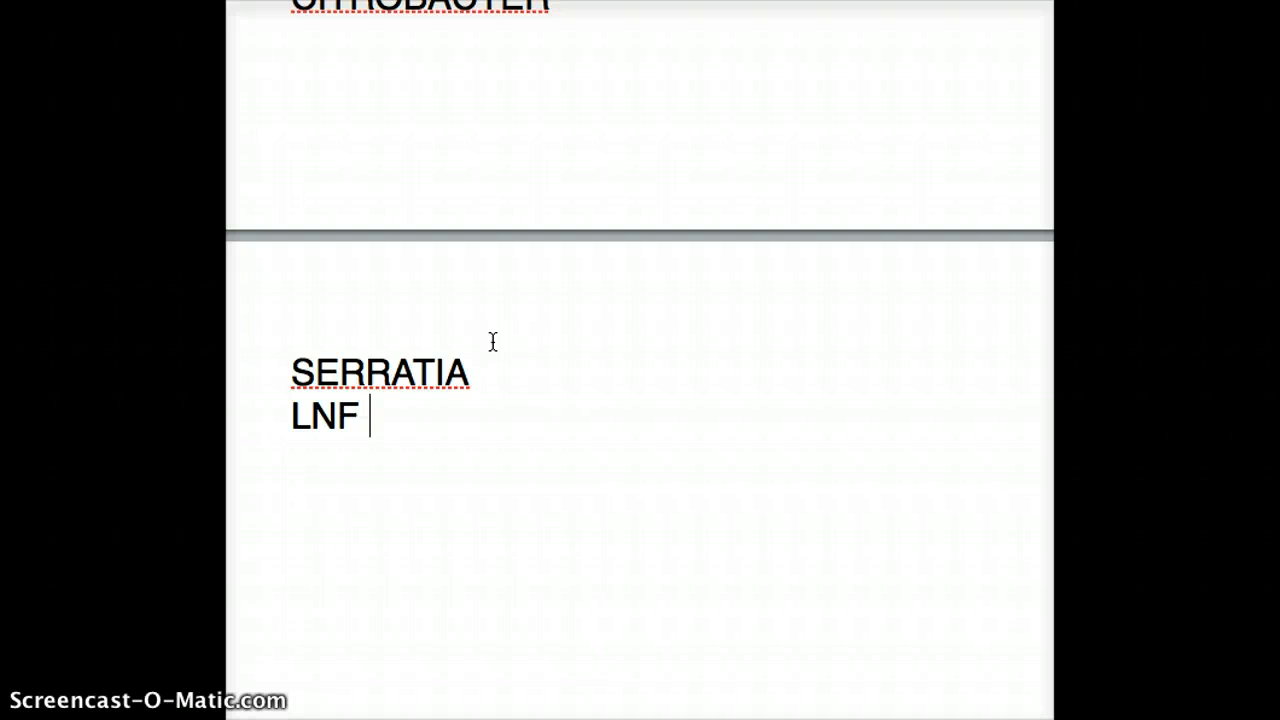
key(Enter)
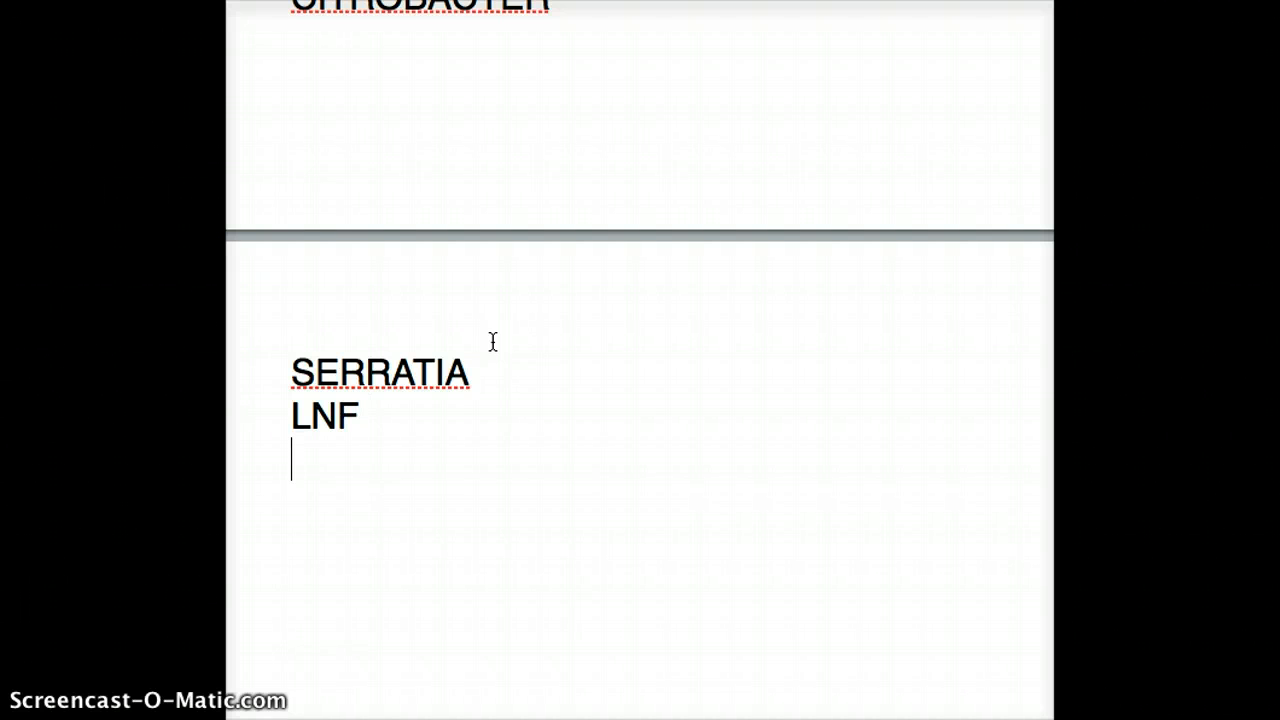
Step: Add the lines "OP OR ON" and "OP" below LNF
text(OP)
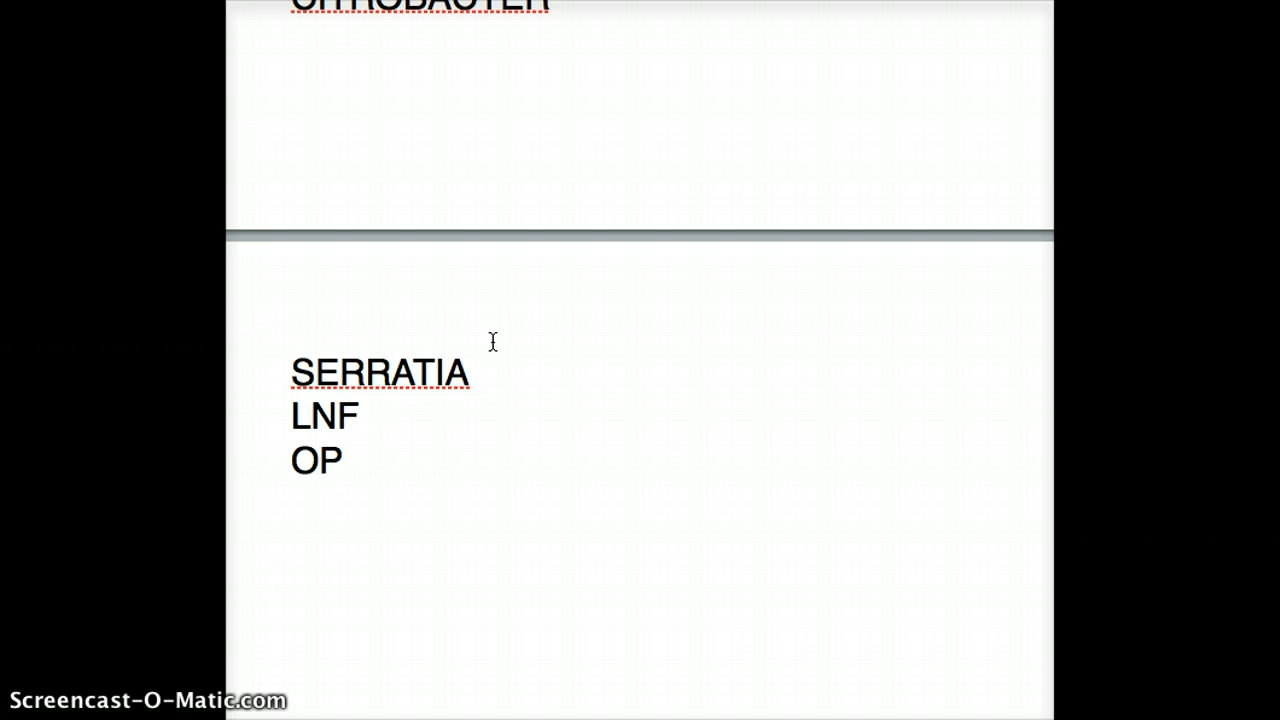
text(OR O)
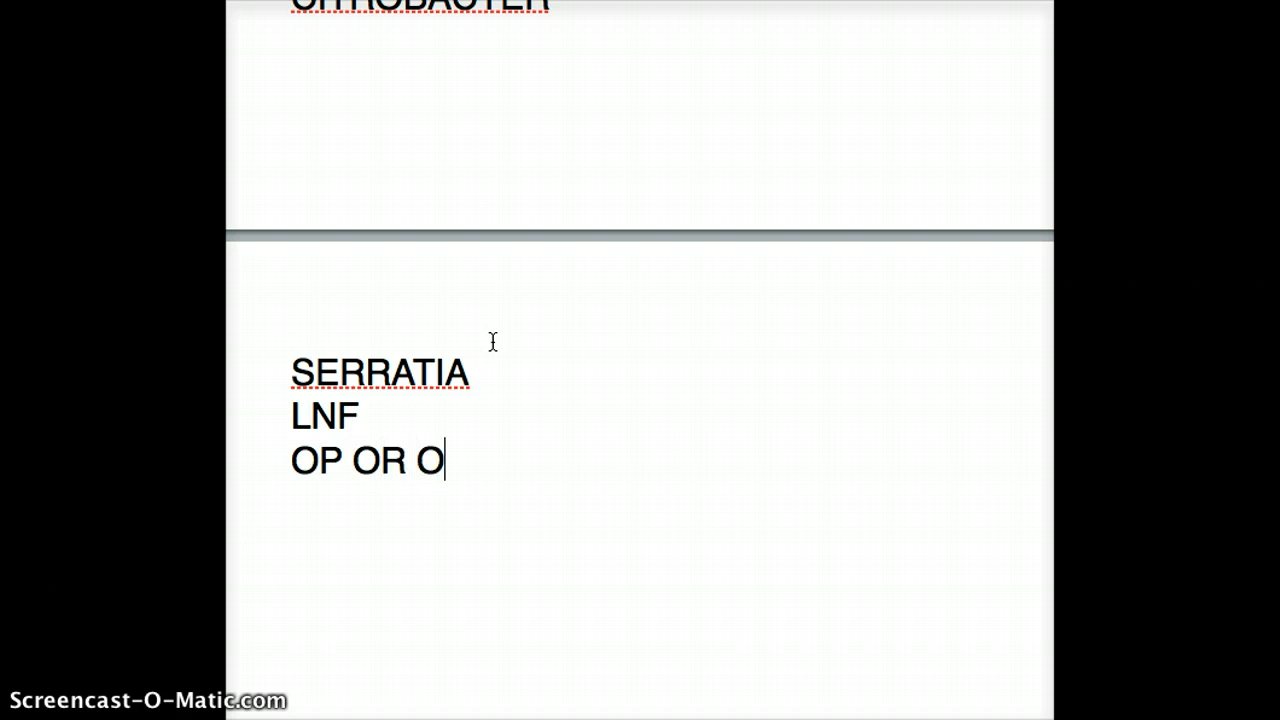
text(N)
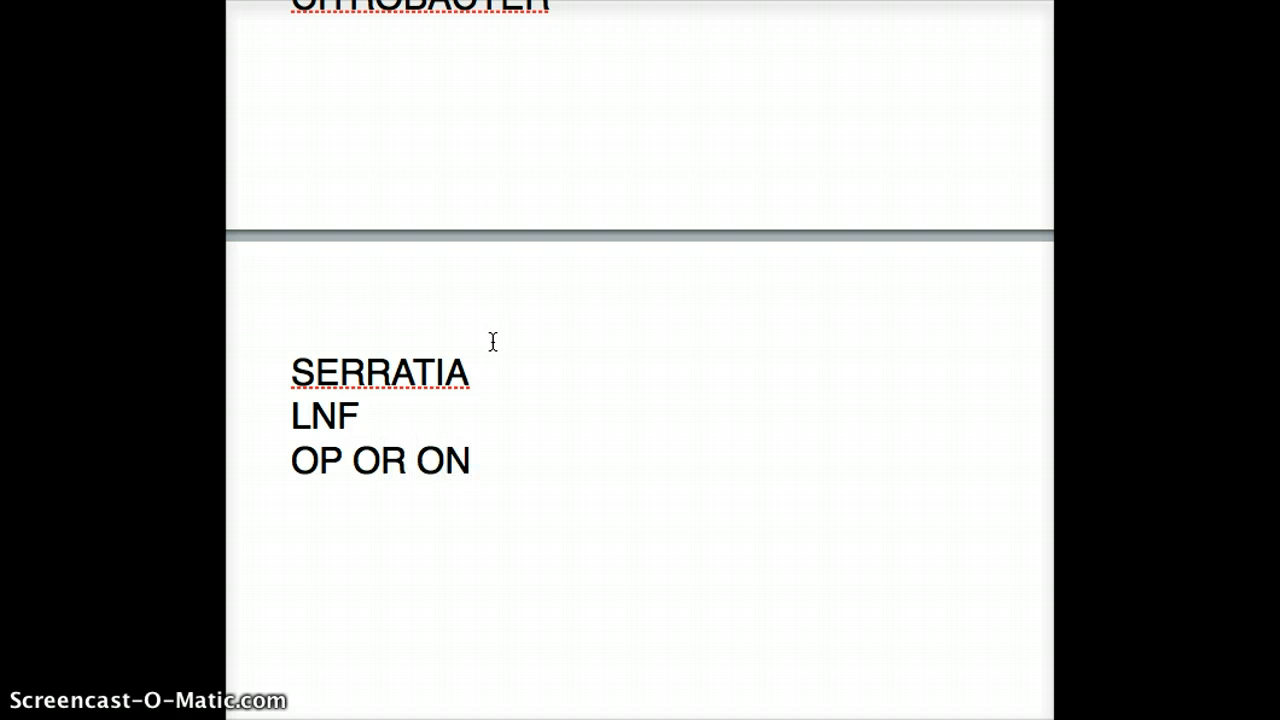
text(OP)
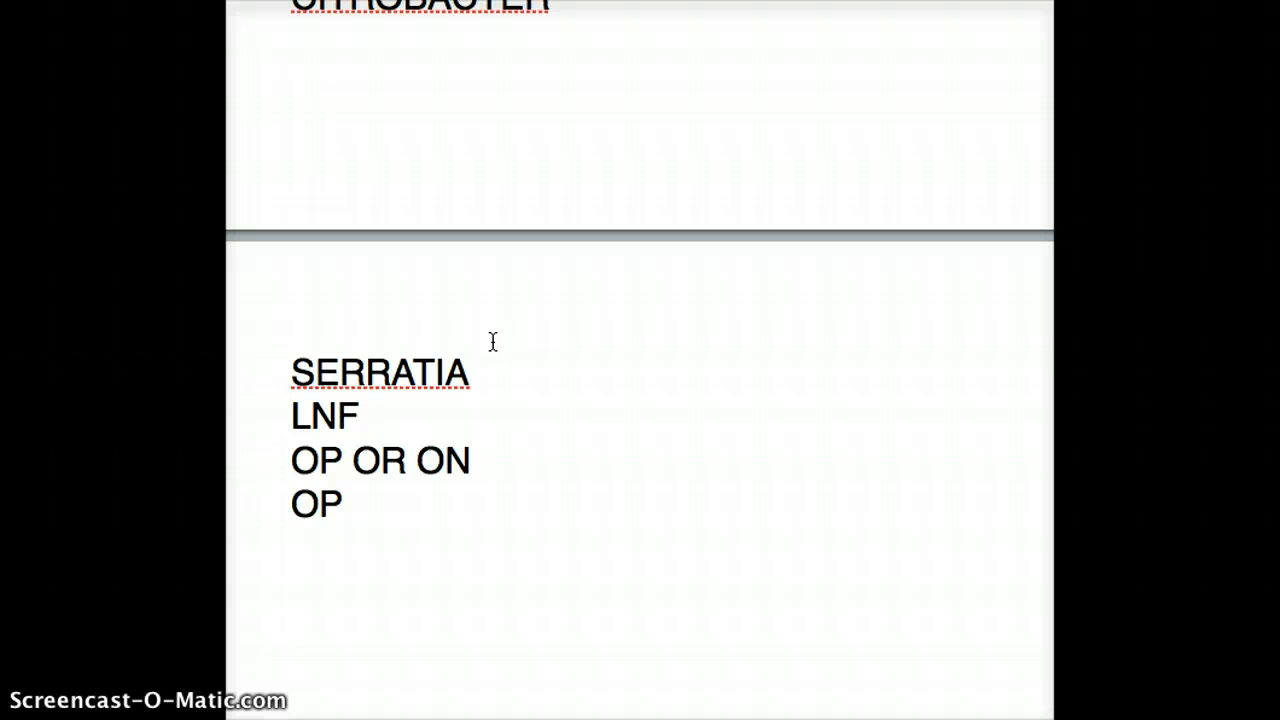
Step: List "PSEUDOMONAS" and "CAMPYLOBACTER" under OP
text(PSEU)
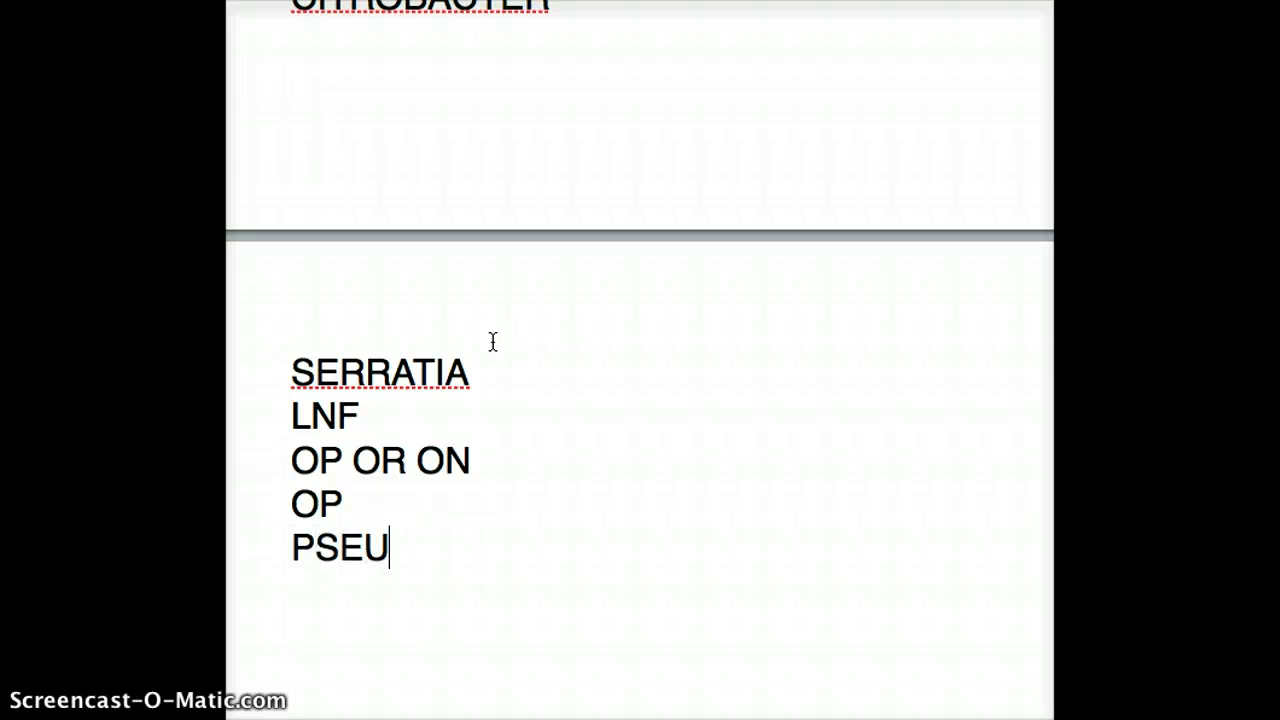
text(DOMONAS)
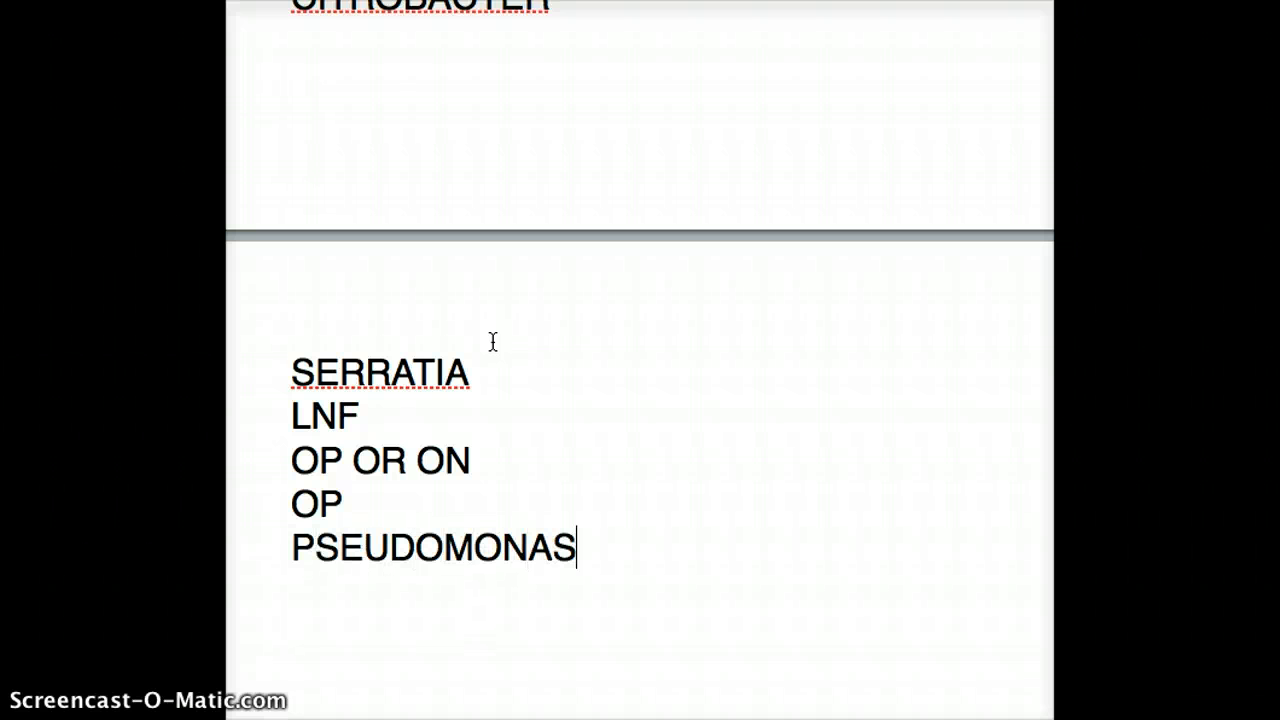
text(CA)
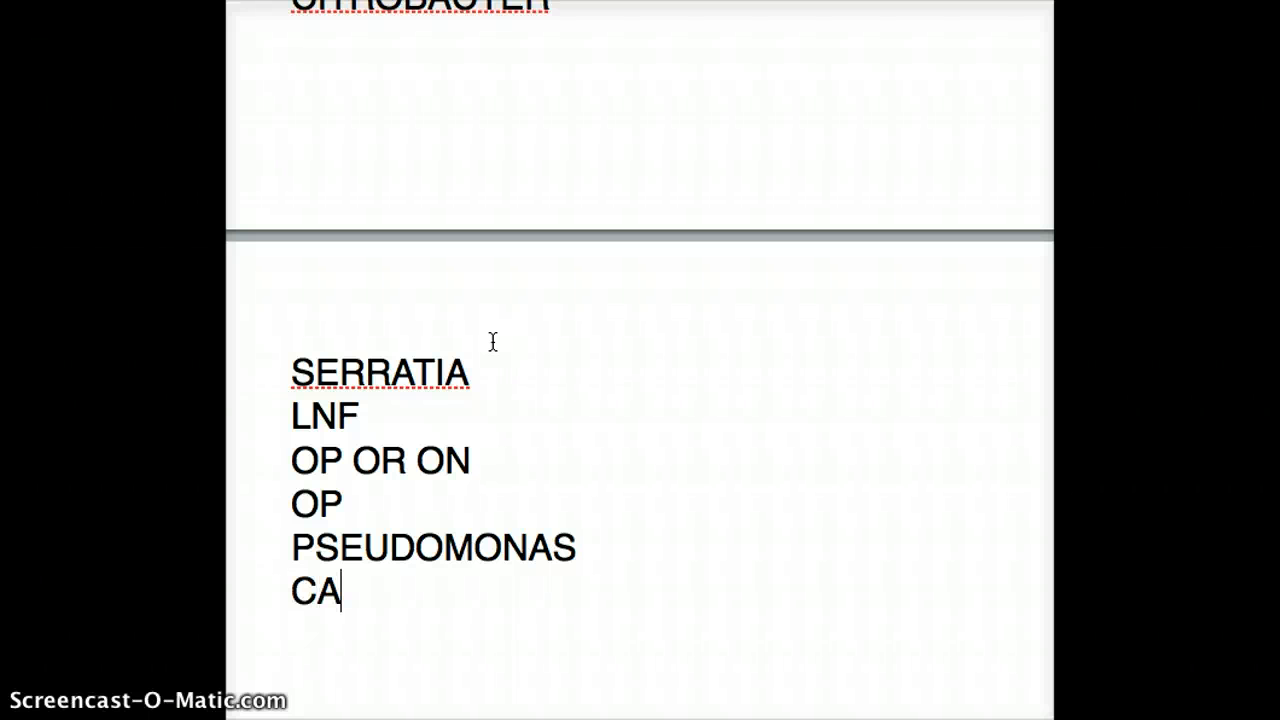
text(MPYLOB)
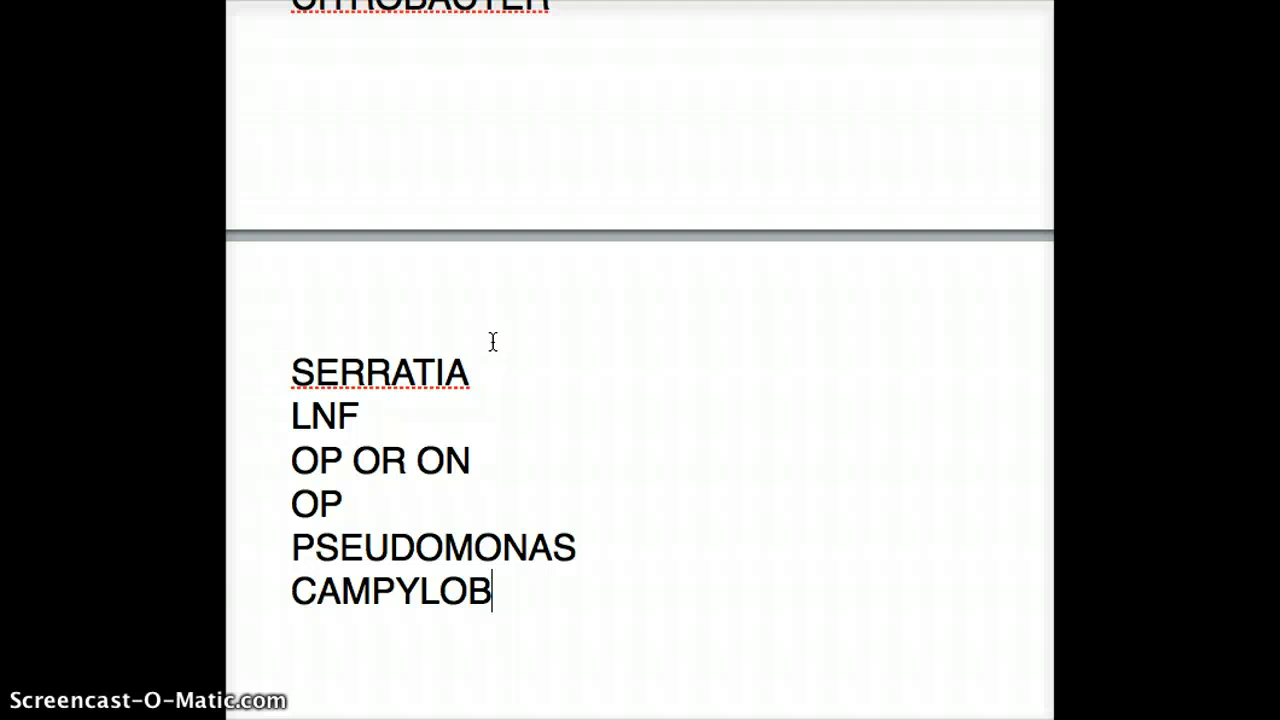
text(ACTER)
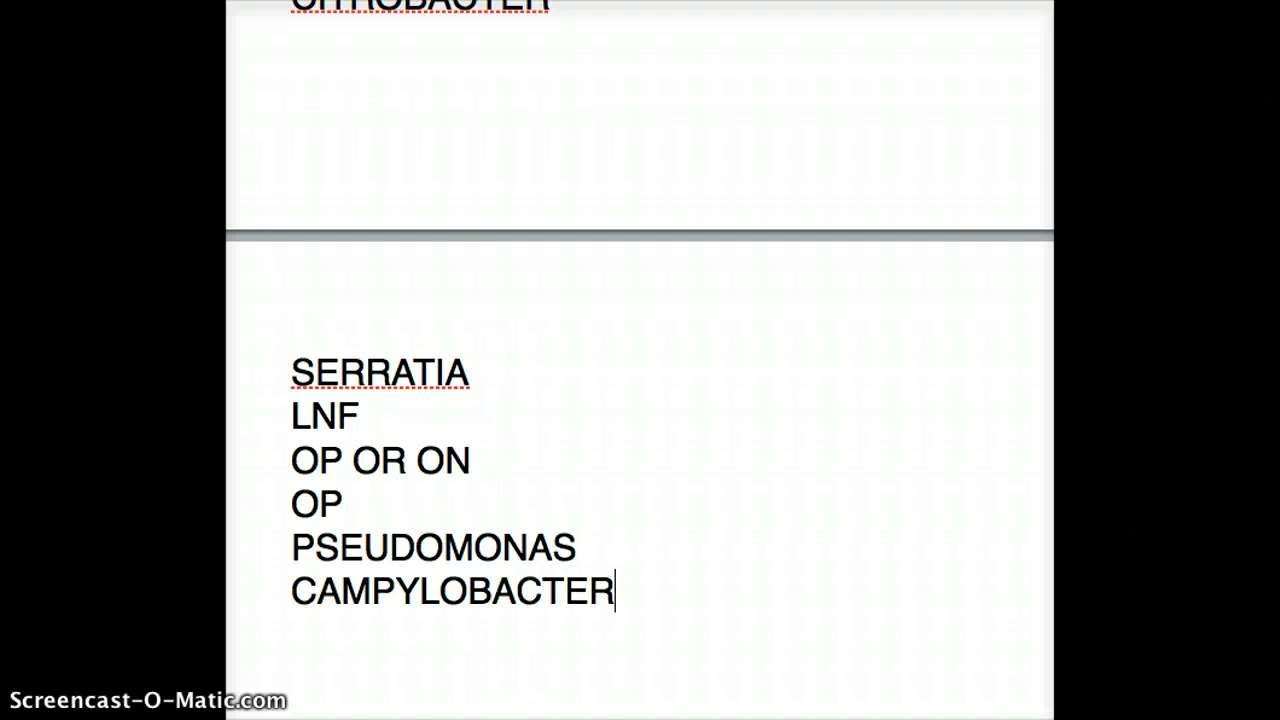
scroll(down, 3)
text(ON)
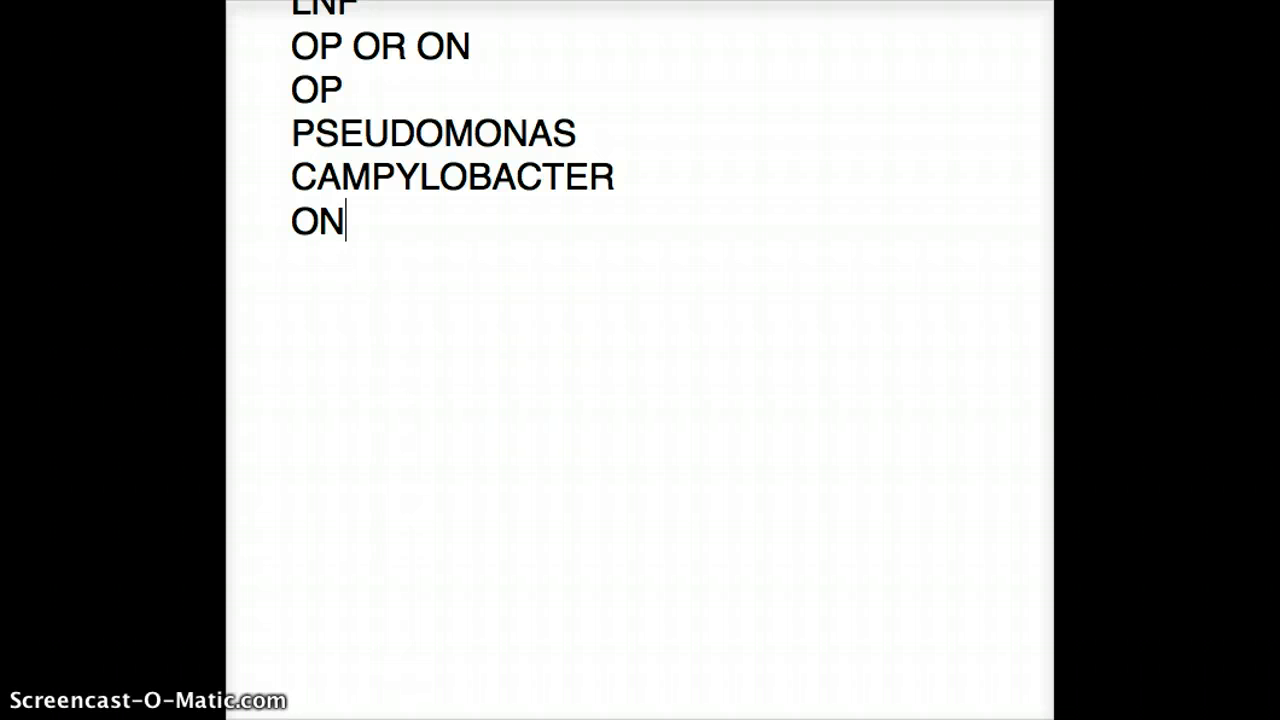
Step: Add "SSP", "SALMONELLA" and a correctly spelled "SHIGELLA" on new lines
text(SSP)
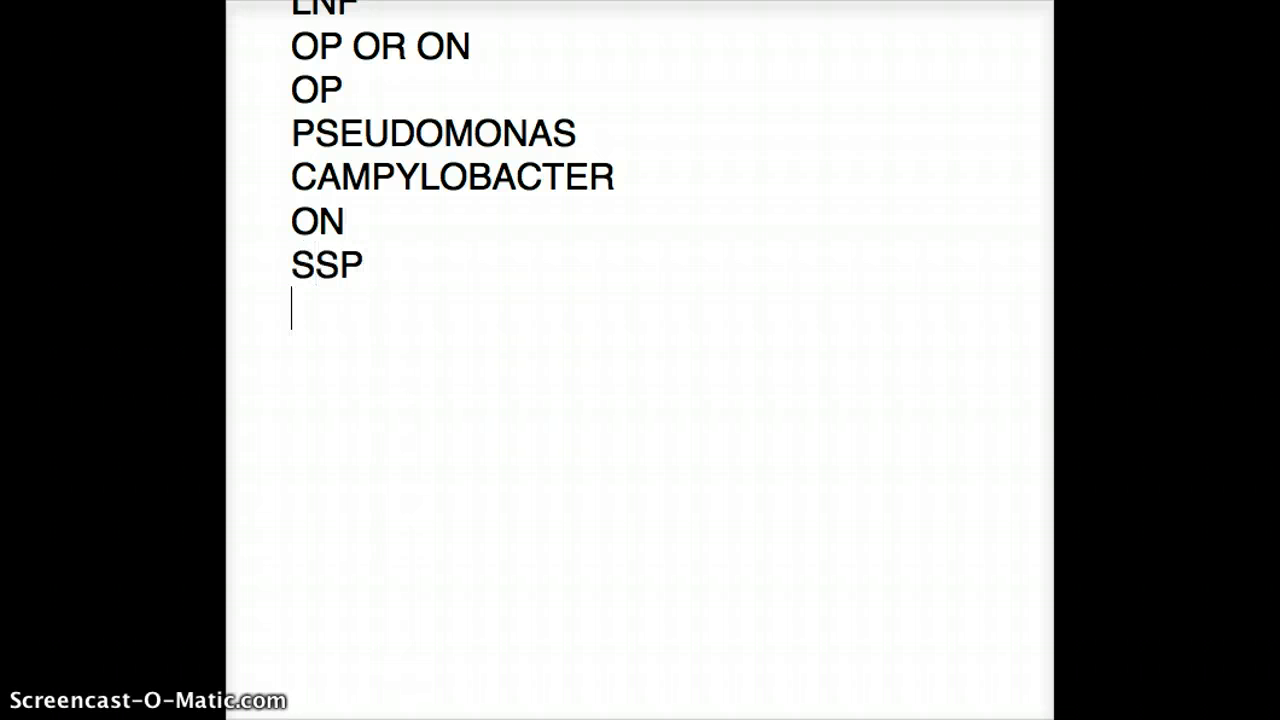
text(SL)
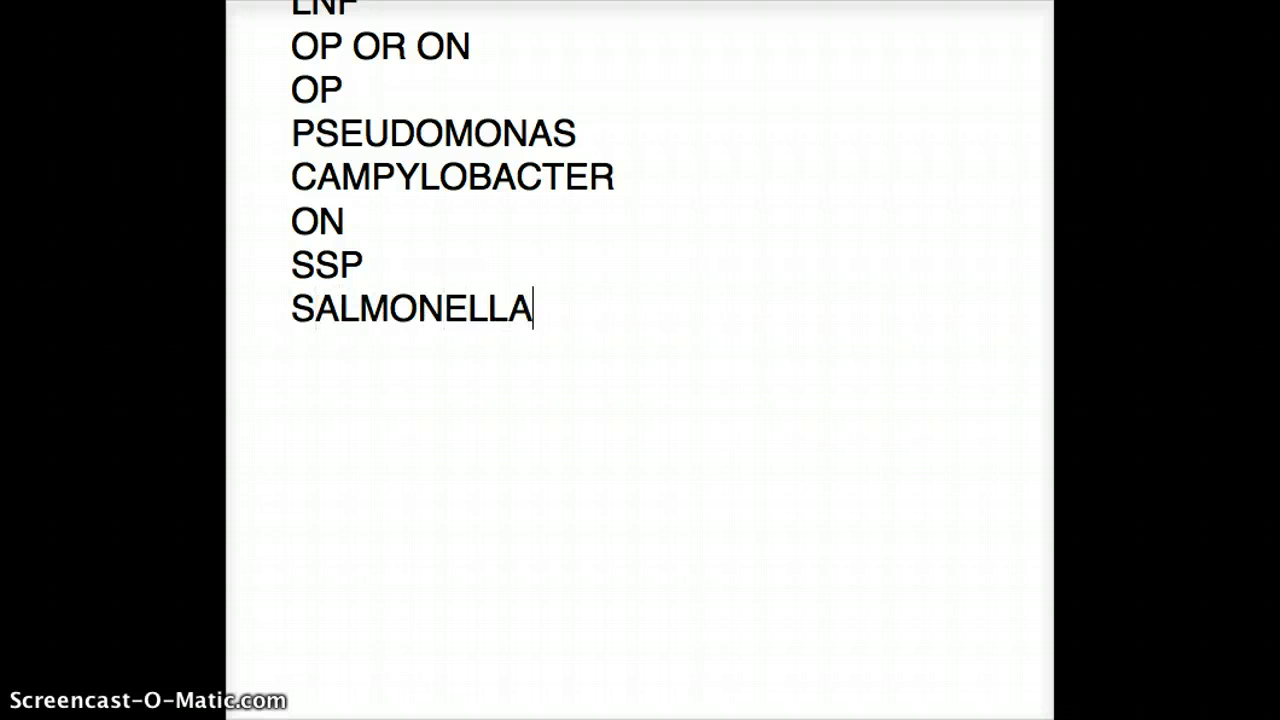
text(SHIGGA)
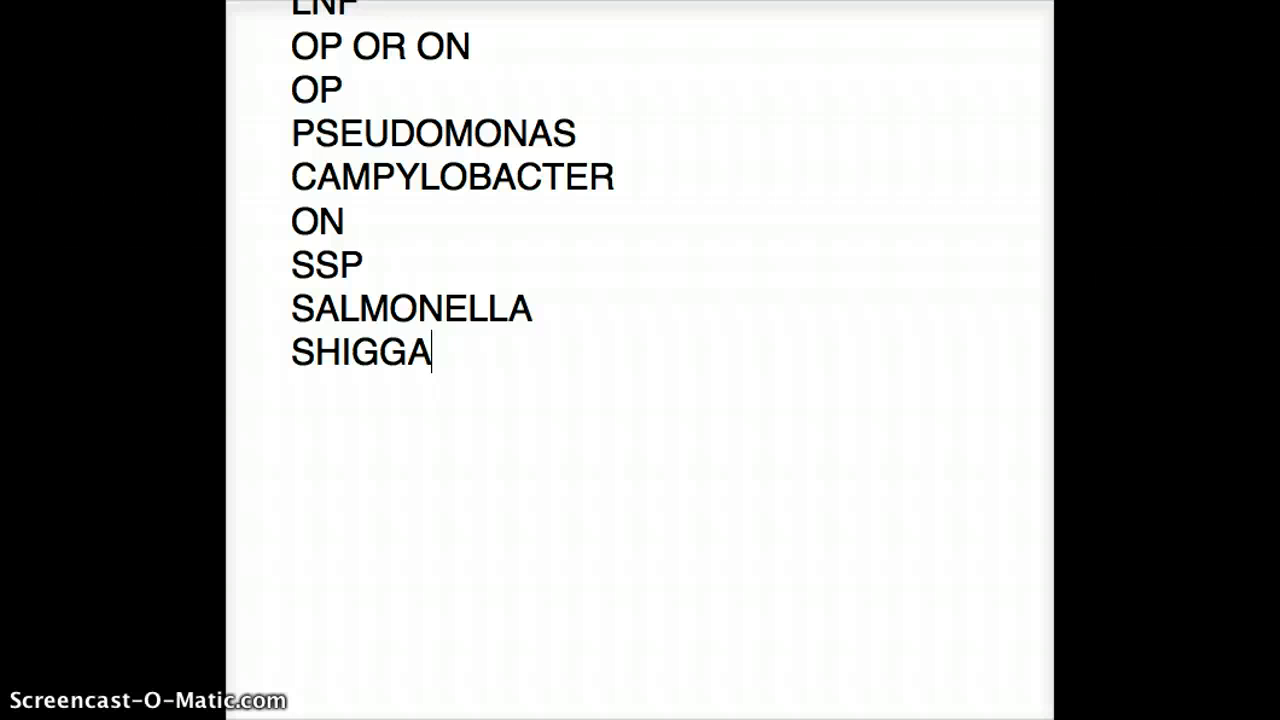
key(BackSpace)
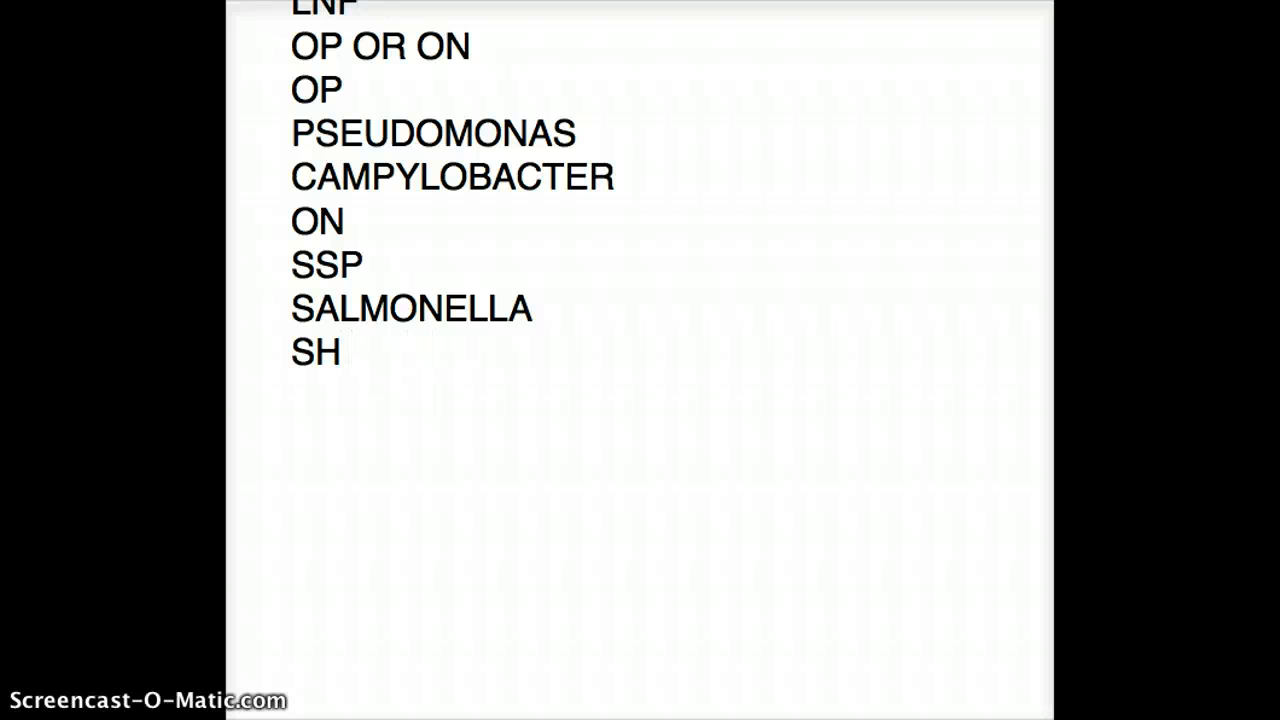
text(IGELLA)
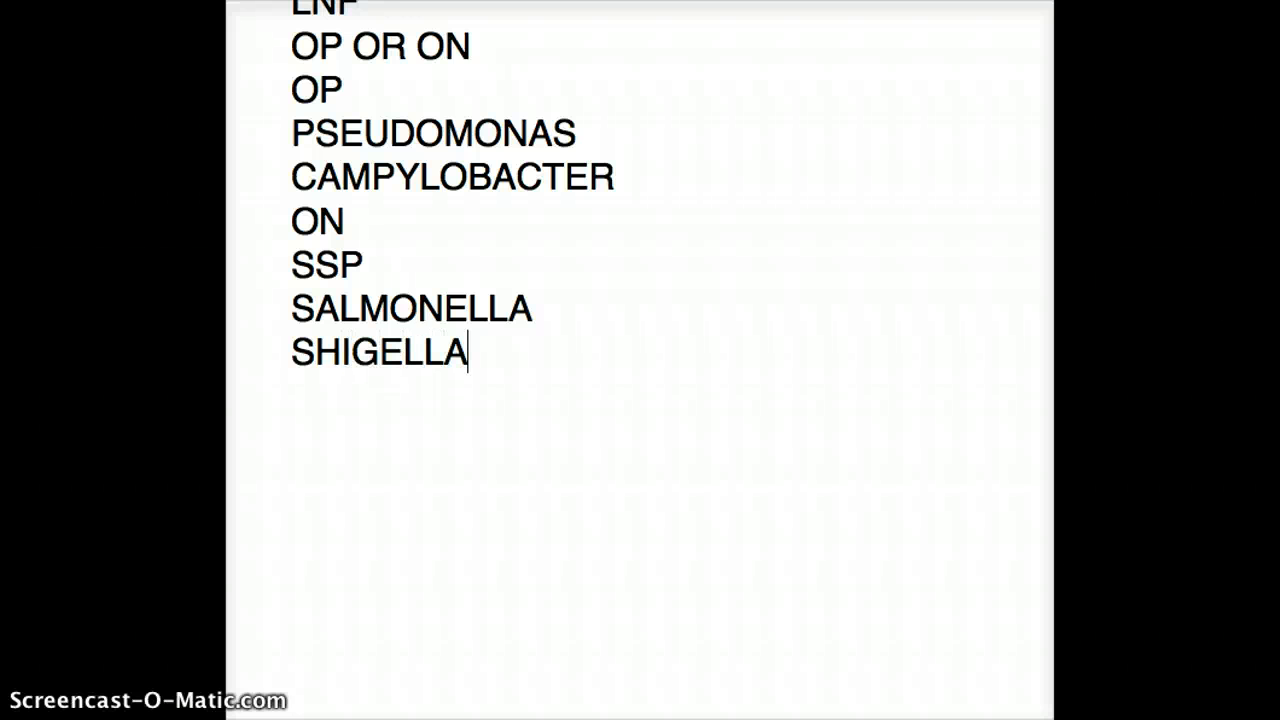
Step: Add "PROTEUS" and leave a blank line beneath it
text(P)
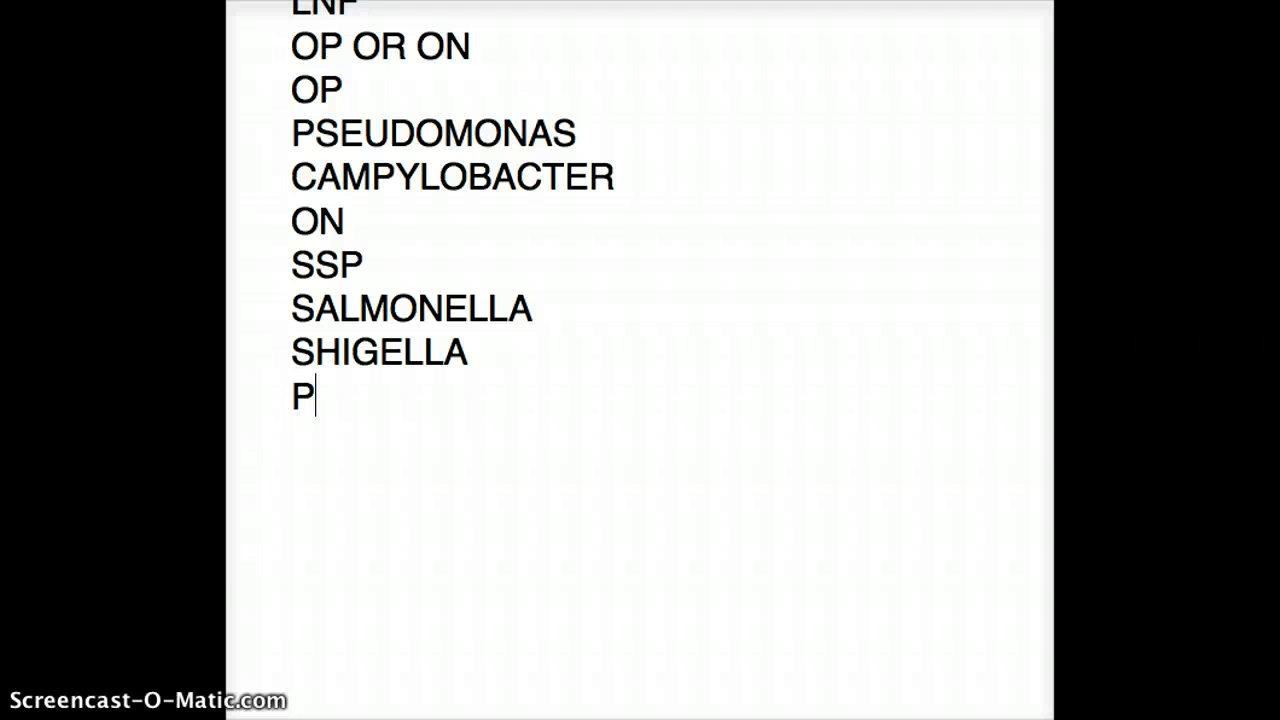
text(ROTEUS)
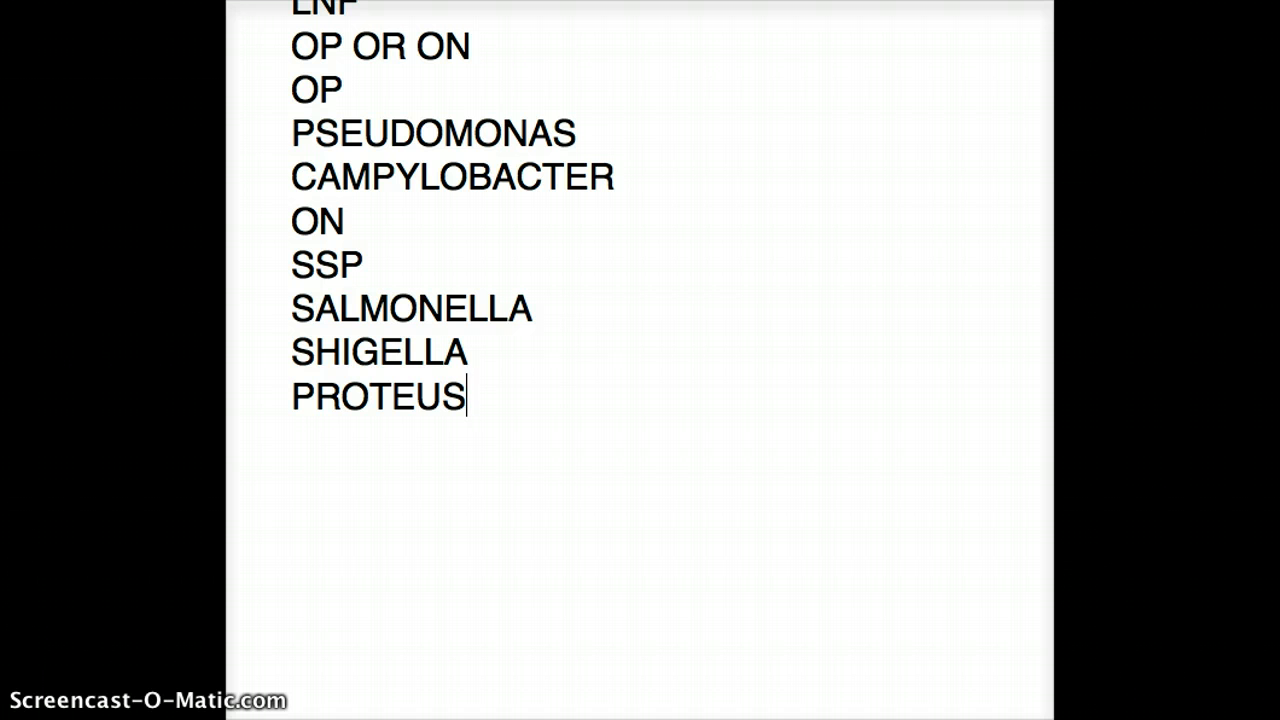
key(Enter)
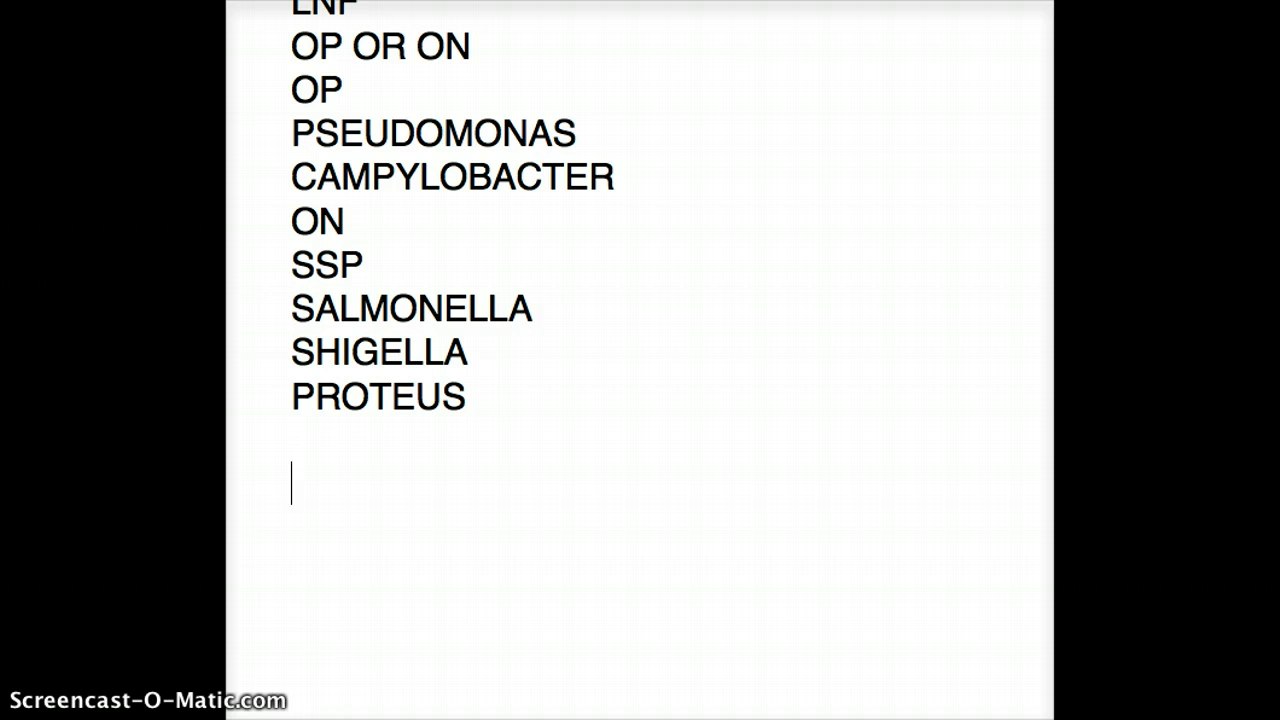
Step: Scroll down to the following page for the KEE CS / SSP PC review lines
scroll(down, 3)
text(KEECS)
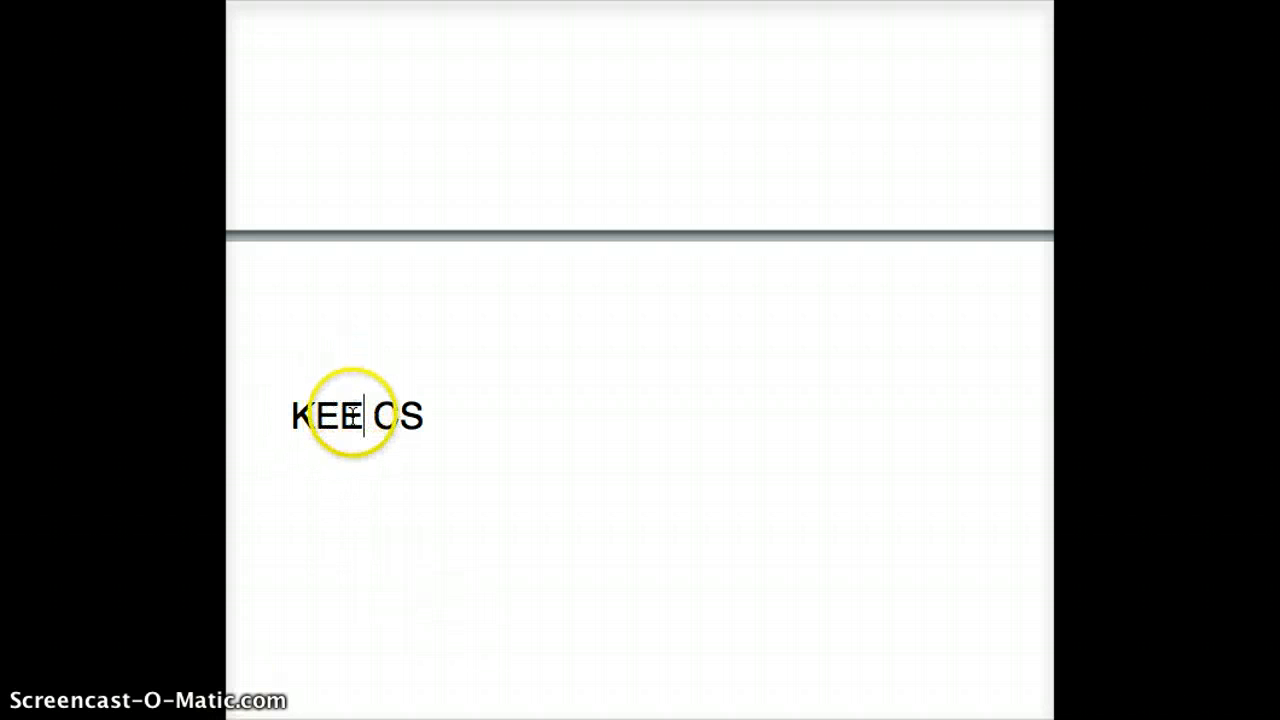
mouse_move(388, 418)
text(SSP PC)
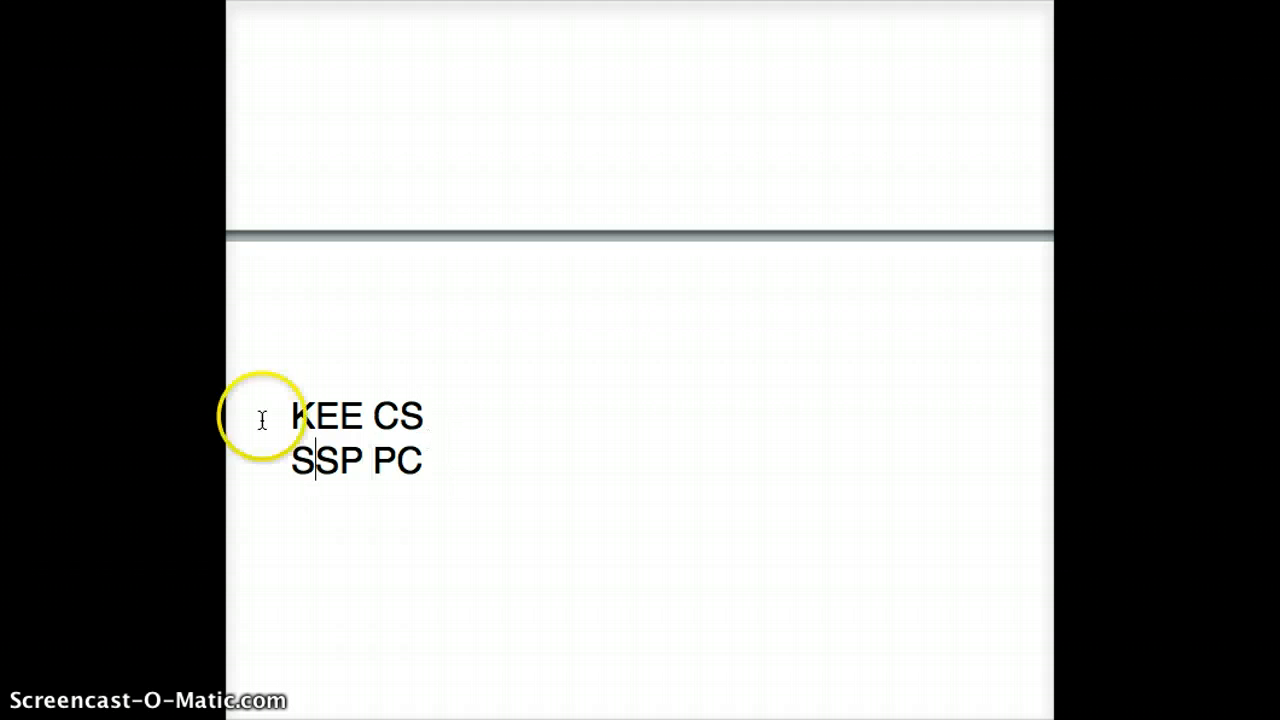
mouse_move(360, 462)
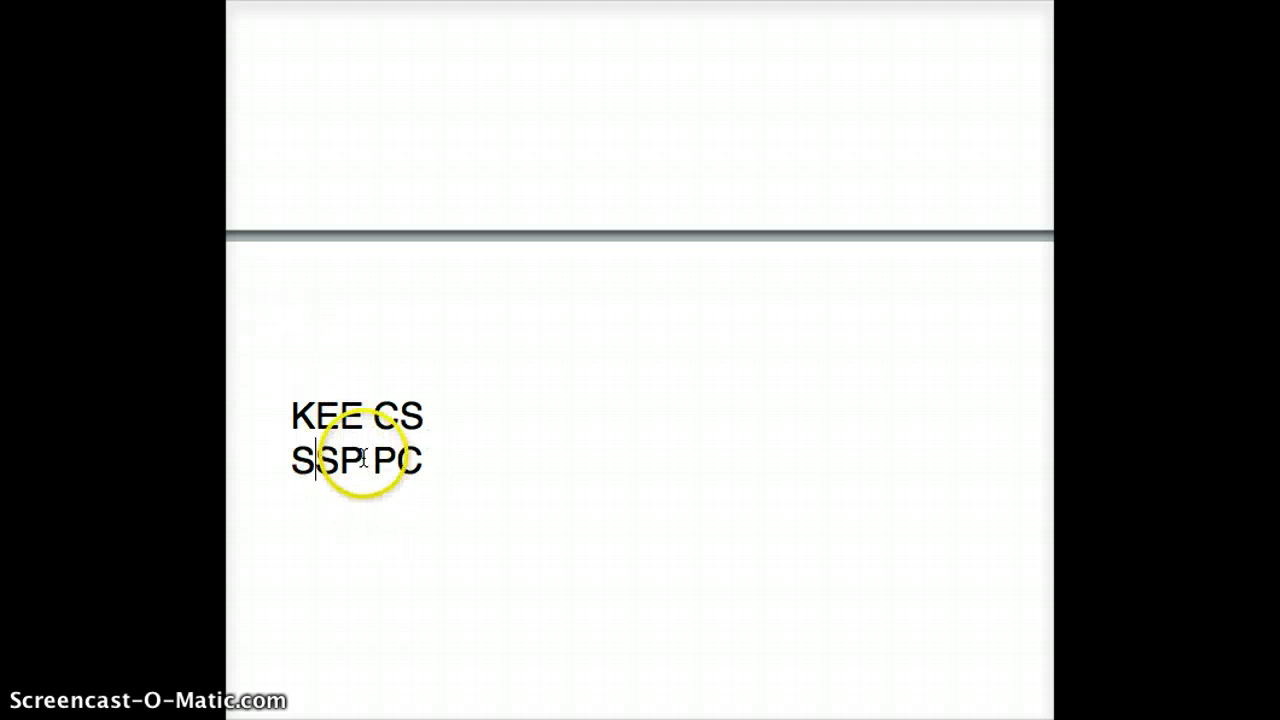